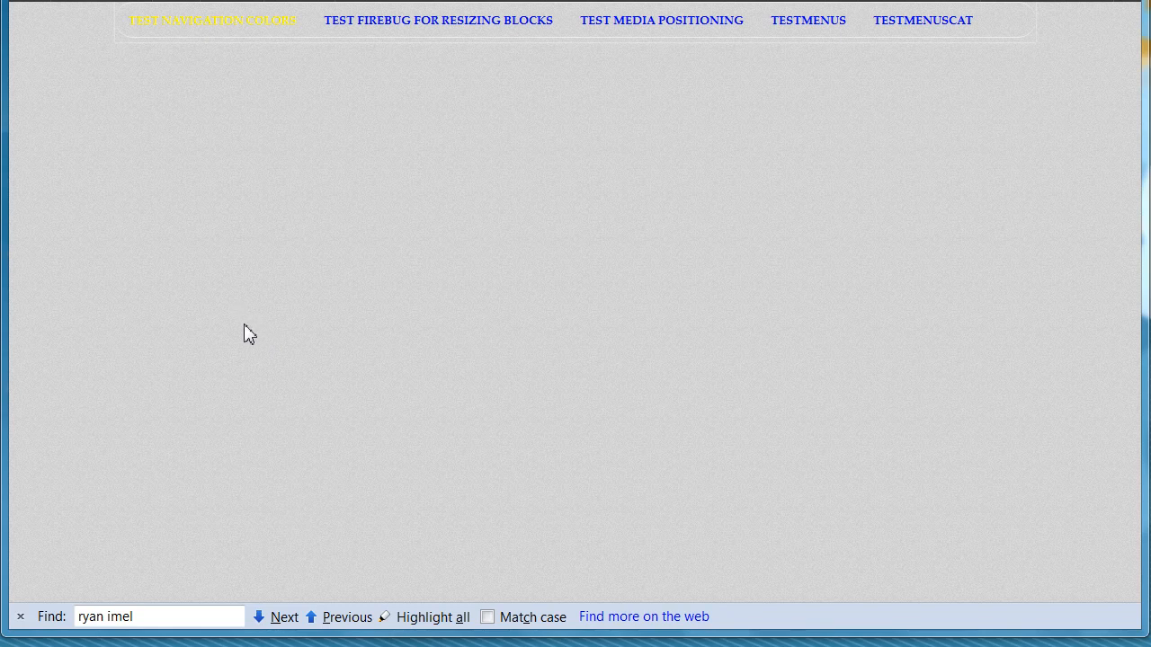
mouse_move(228, 52)
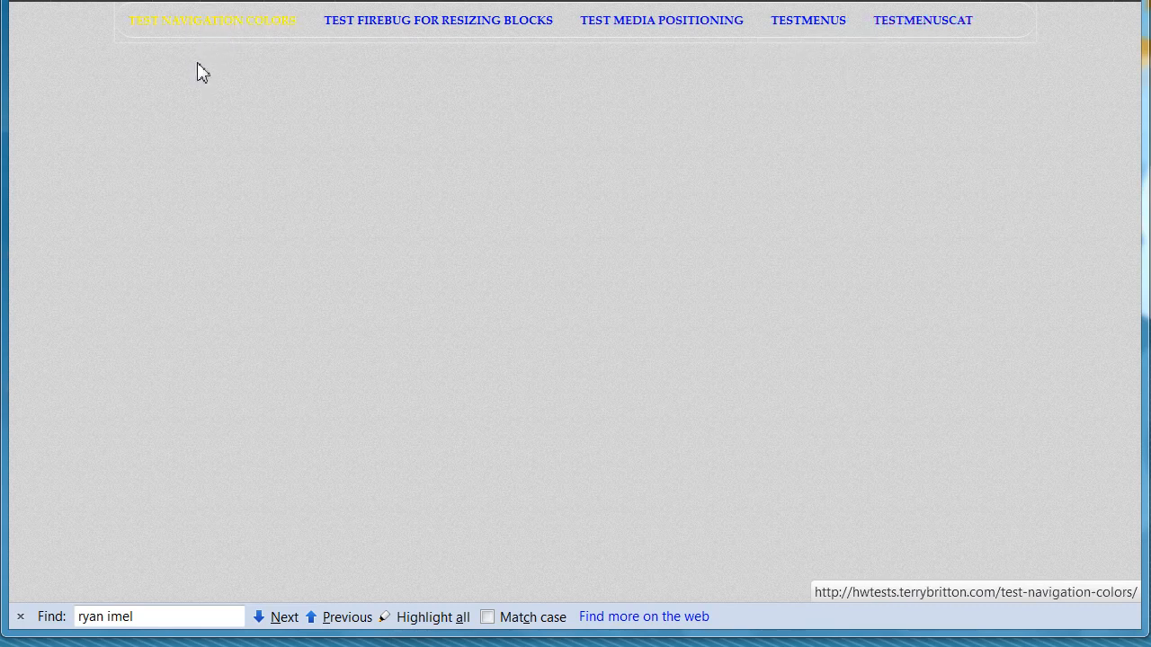
mouse_move(231, 32)
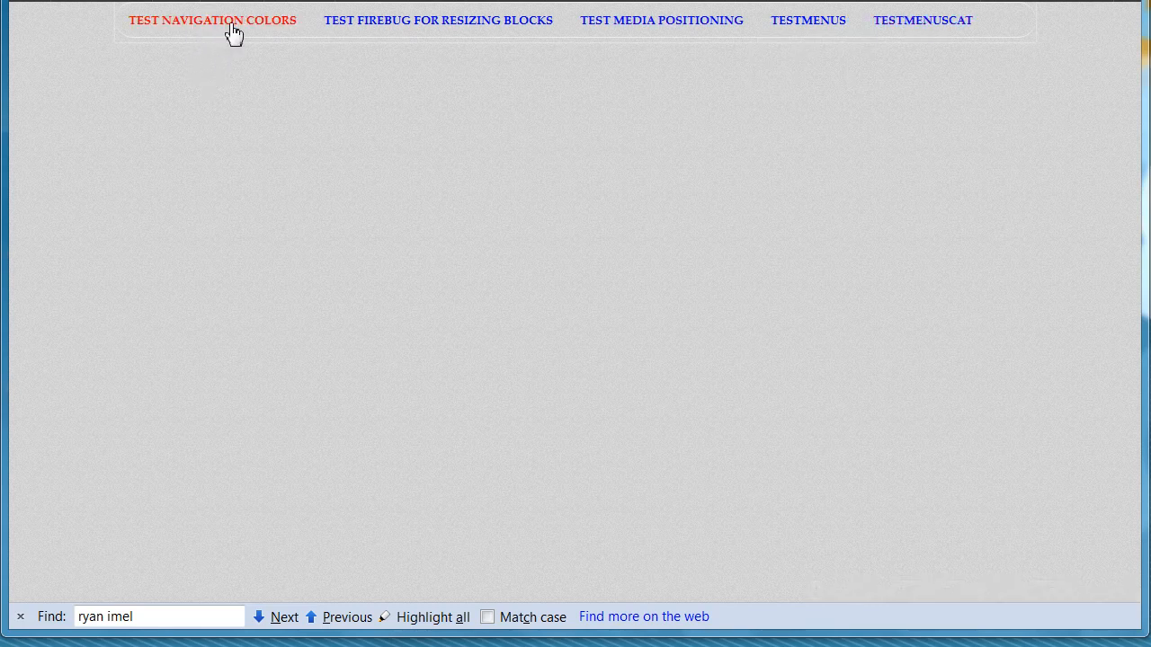
mouse_move(948, 26)
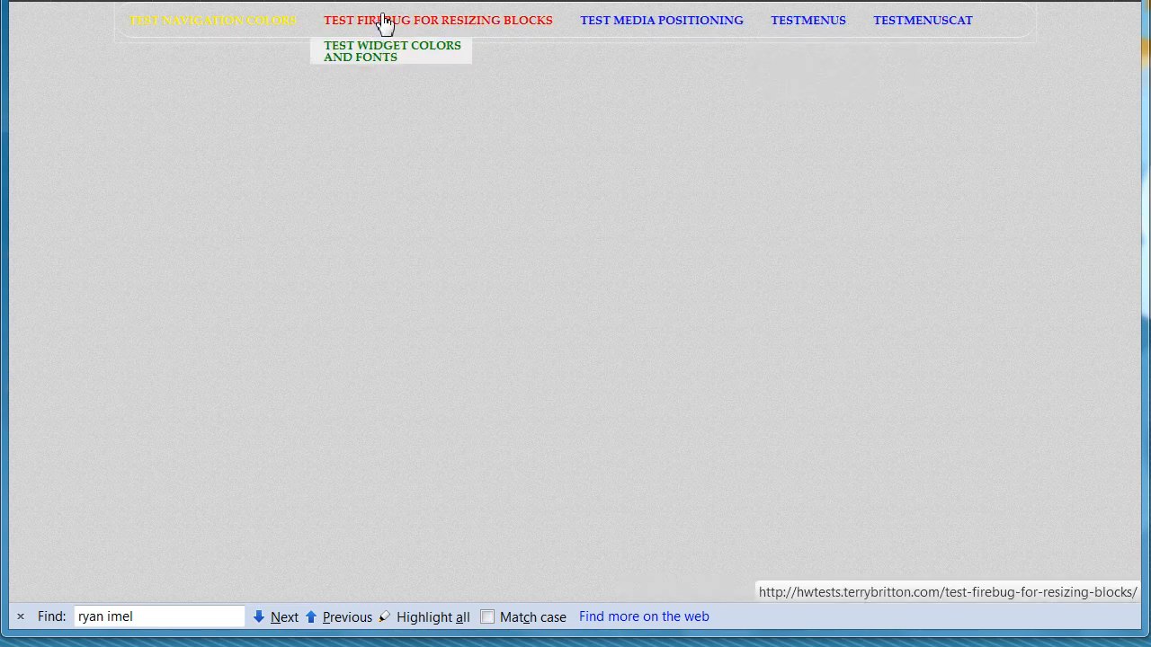
mouse_move(464, 30)
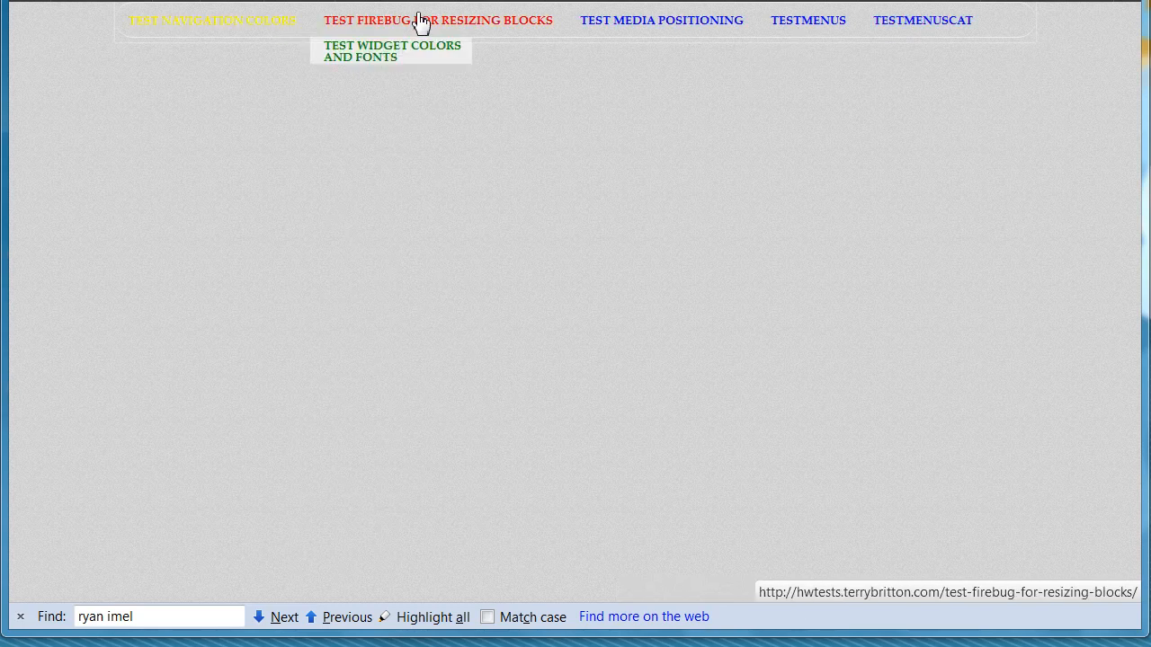
- Open the Test Firebug for Resizing Blocks page from the navigation bar
click(438, 19)
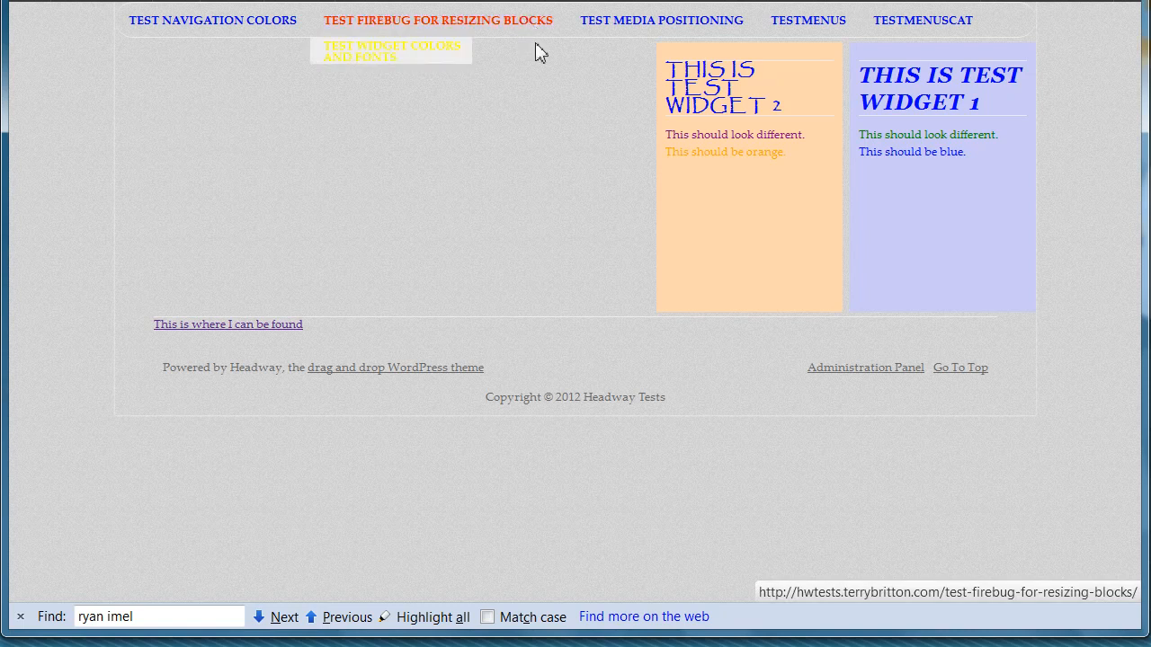
mouse_move(532, 27)
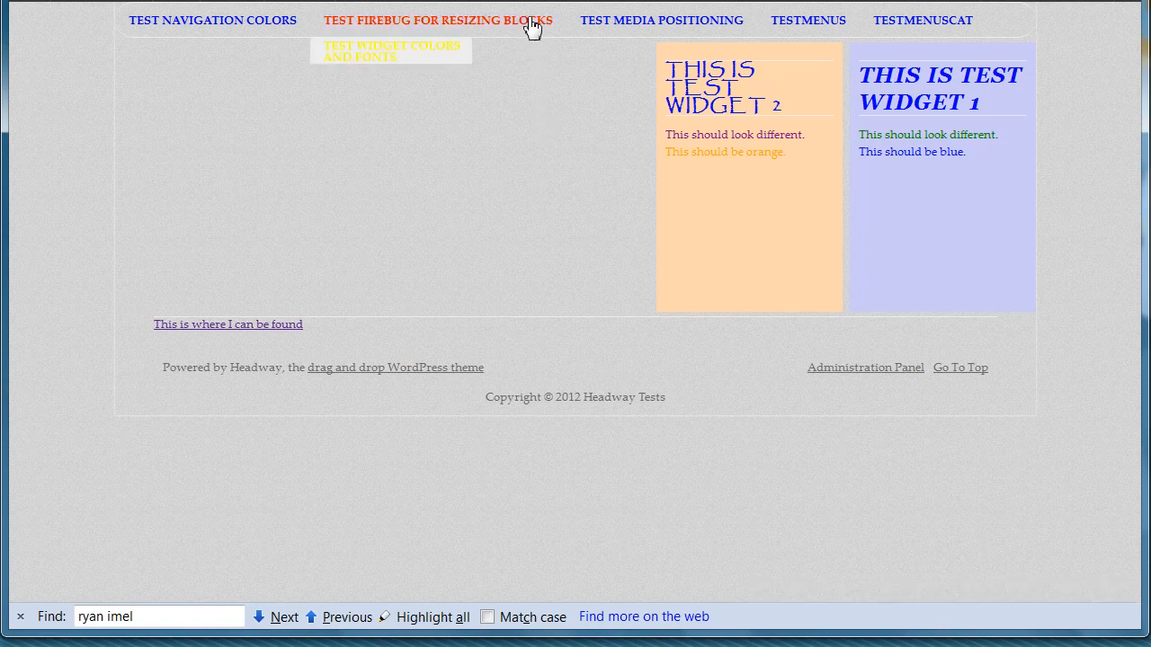
mouse_move(376, 51)
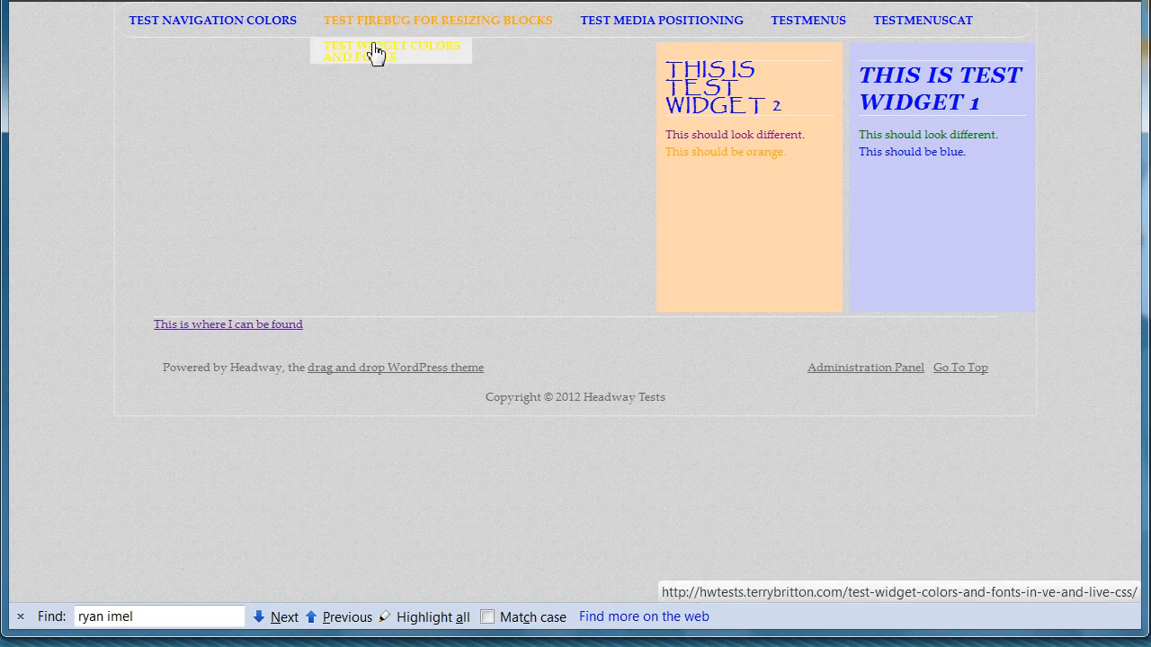
mouse_move(454, 44)
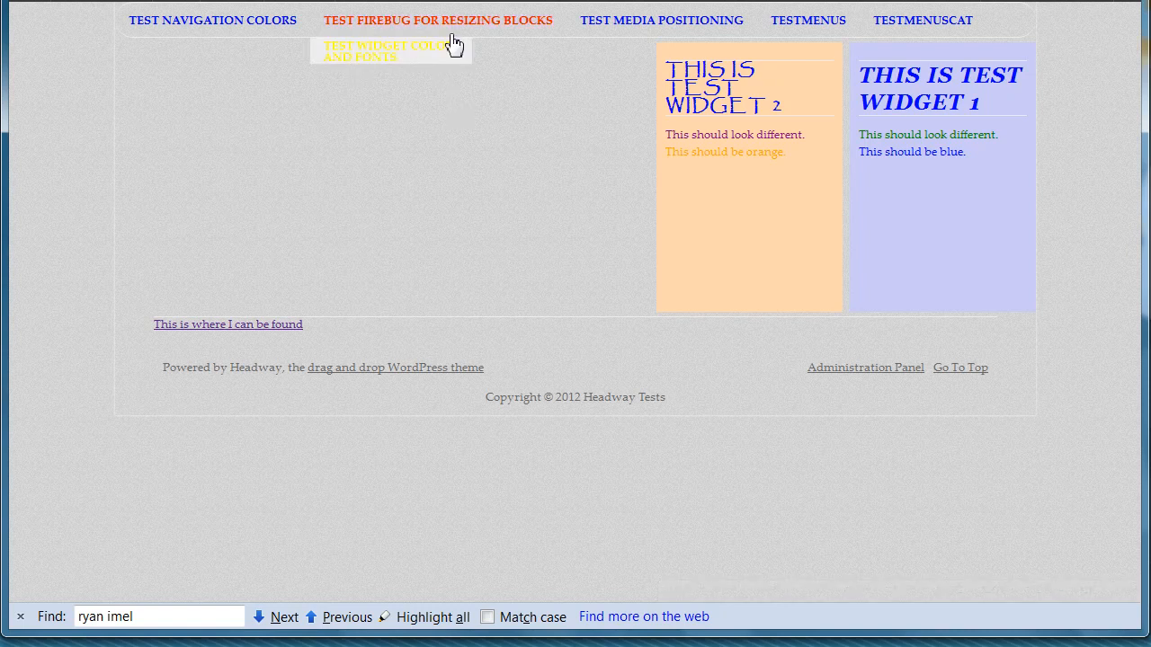
mouse_move(808, 20)
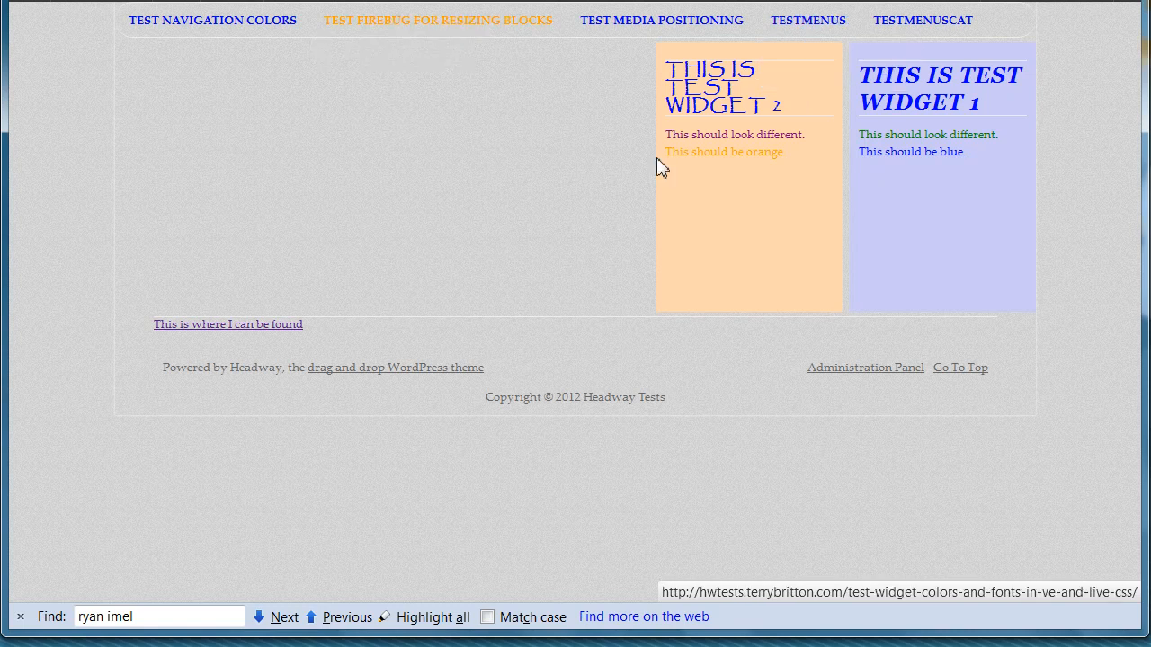
mouse_move(806, 20)
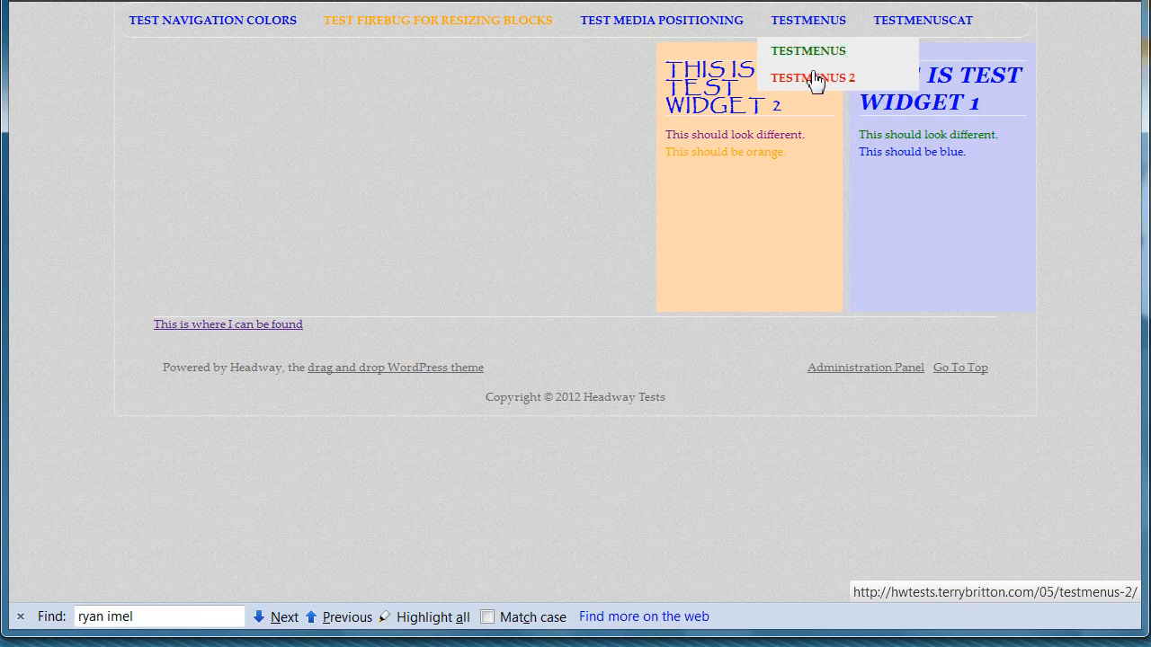
- Open the TestMenus 2 post from the TESTMENUS dropdown
click(809, 76)
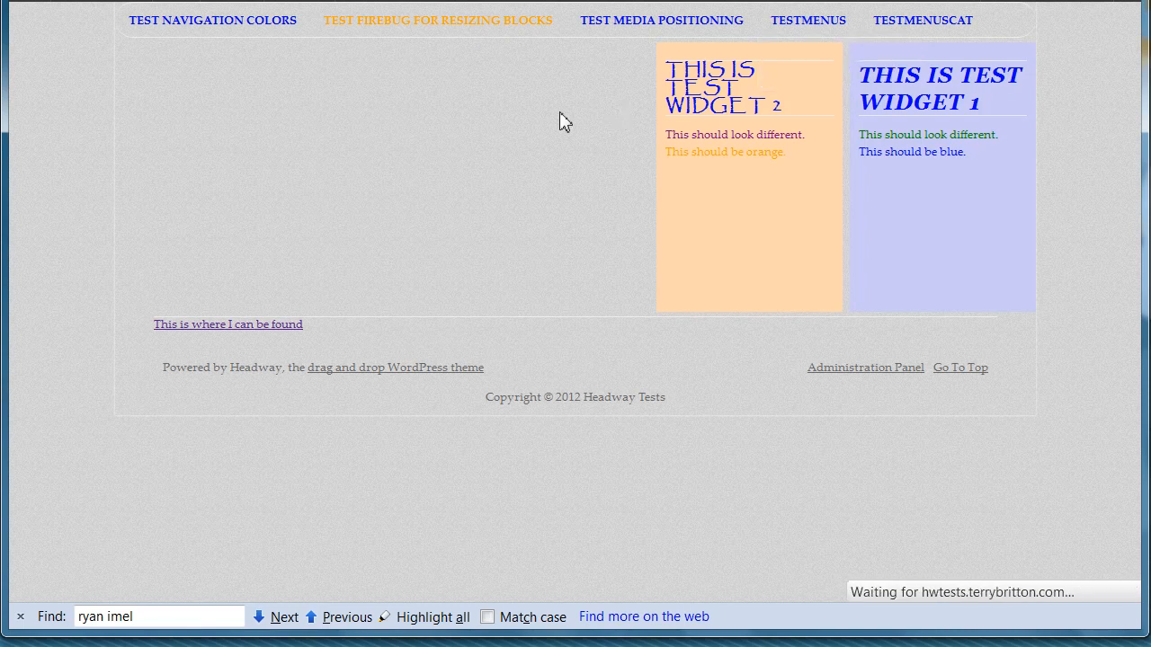
mouse_move(810, 20)
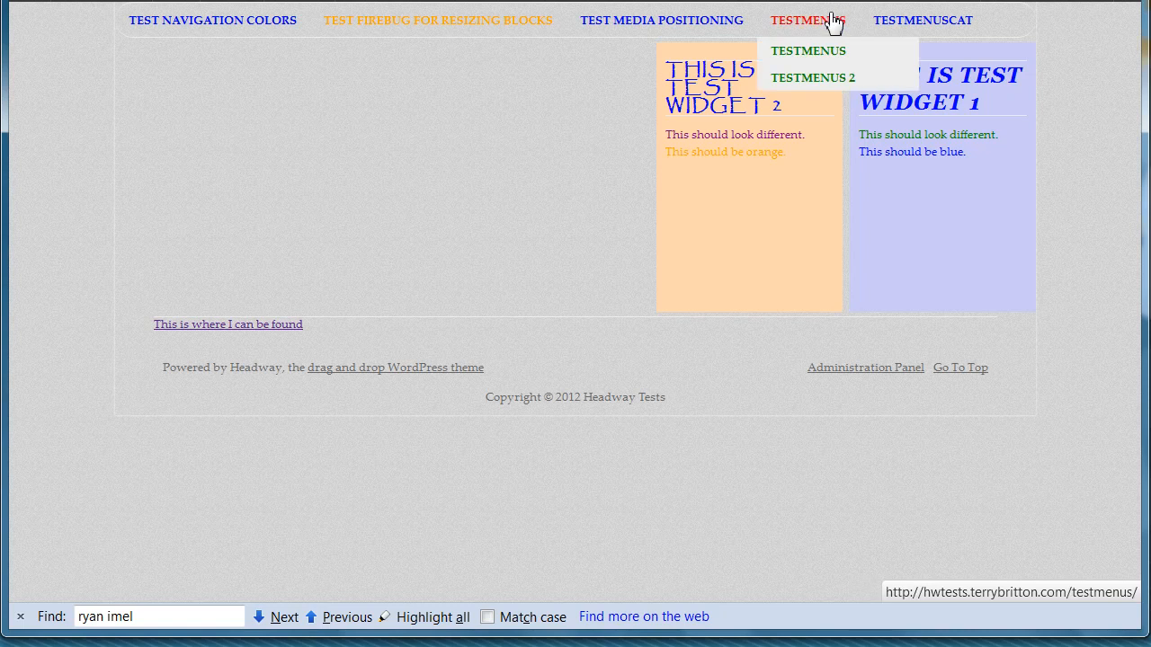
click(810, 77)
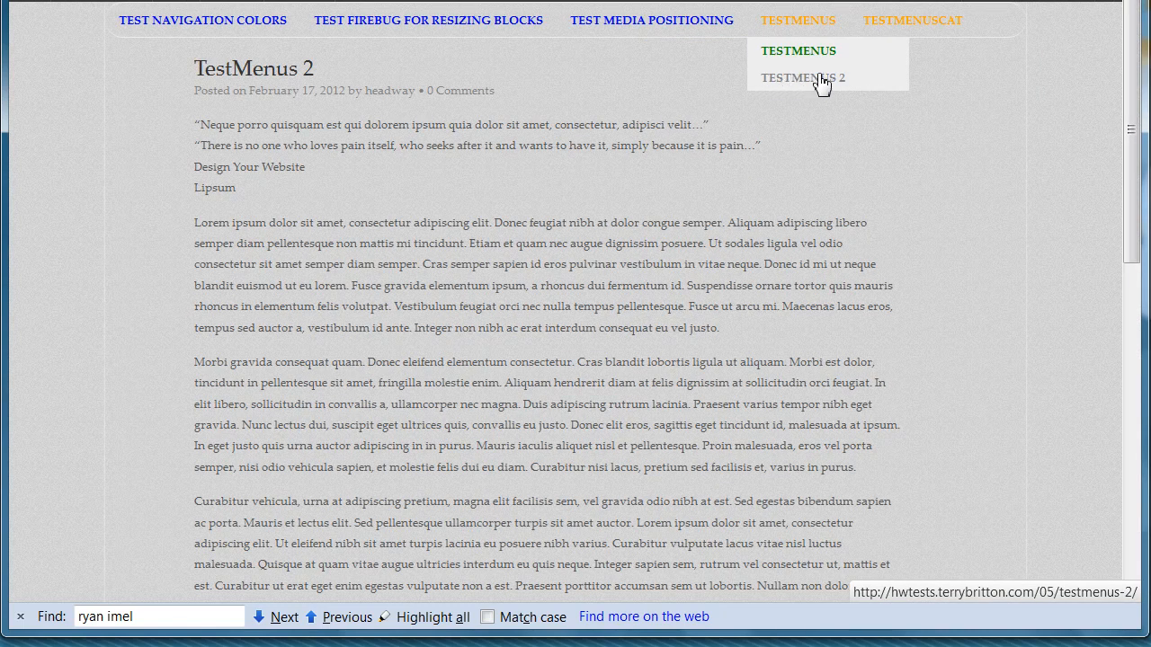
mouse_move(779, 89)
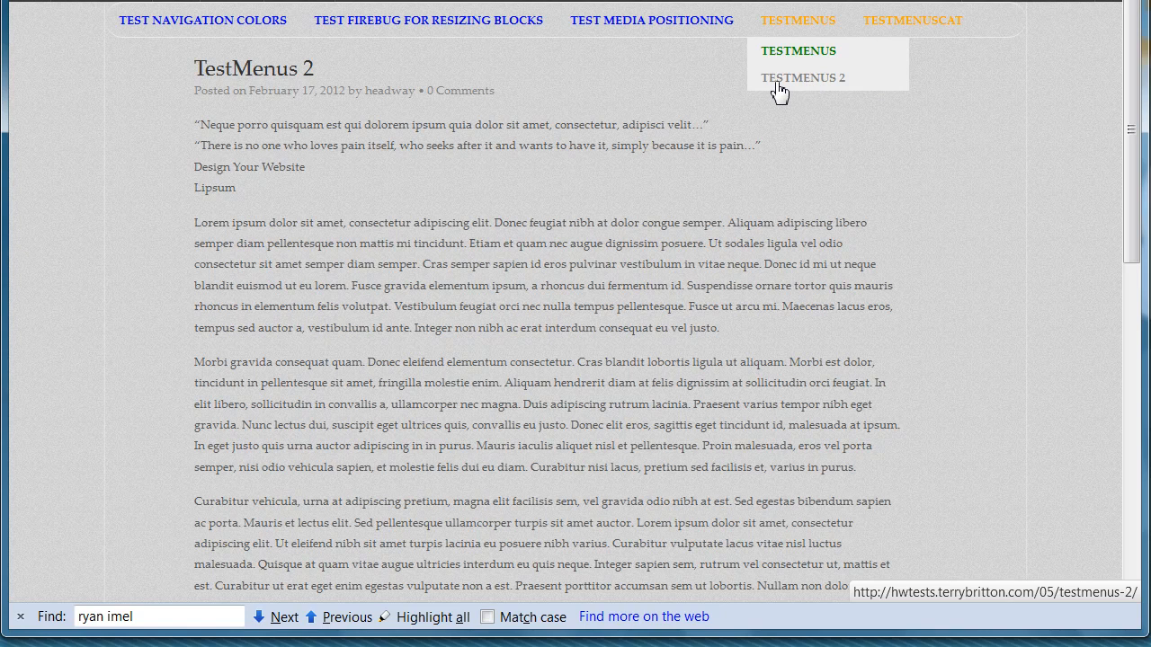
mouse_move(818, 82)
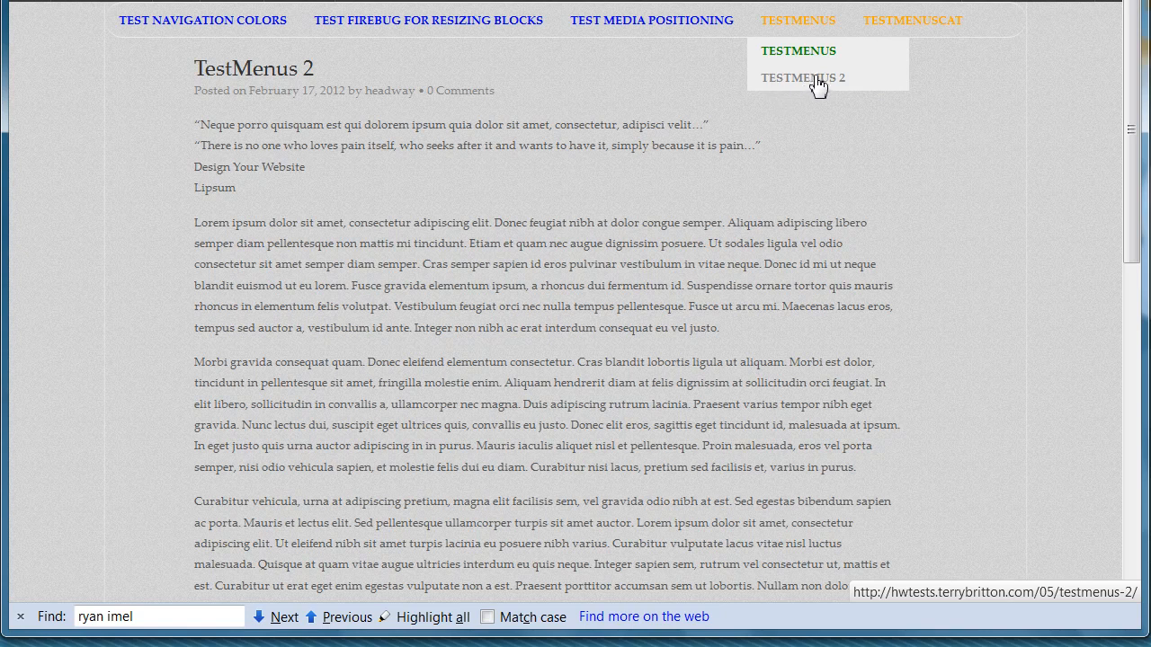
mouse_move(785, 43)
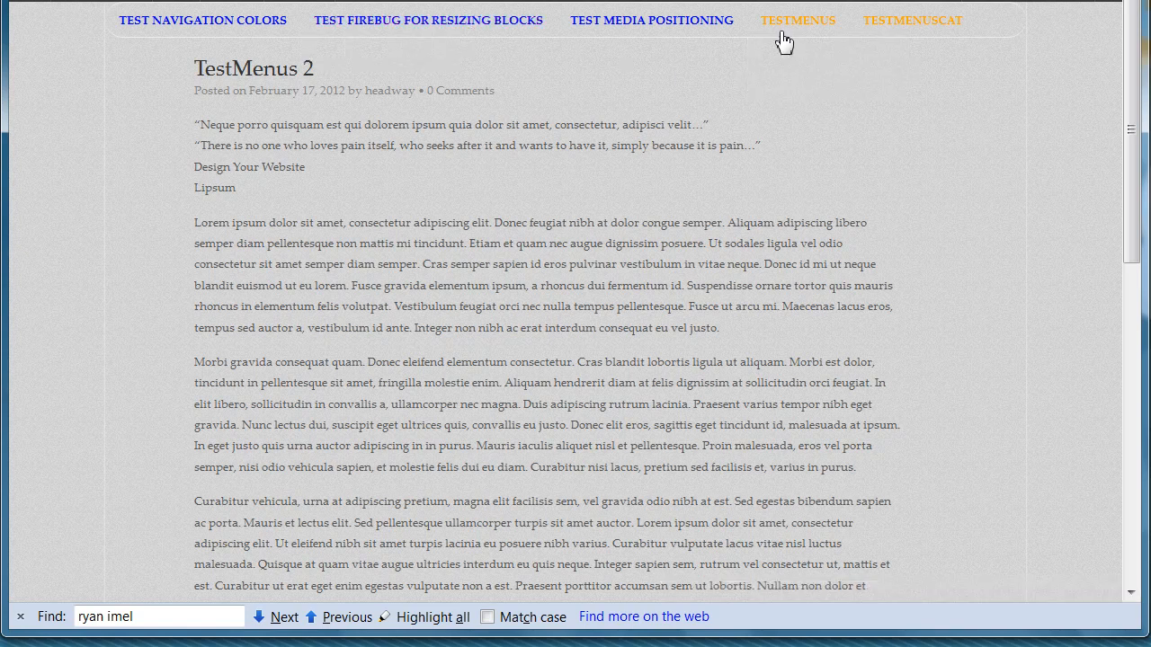
mouse_move(800, 22)
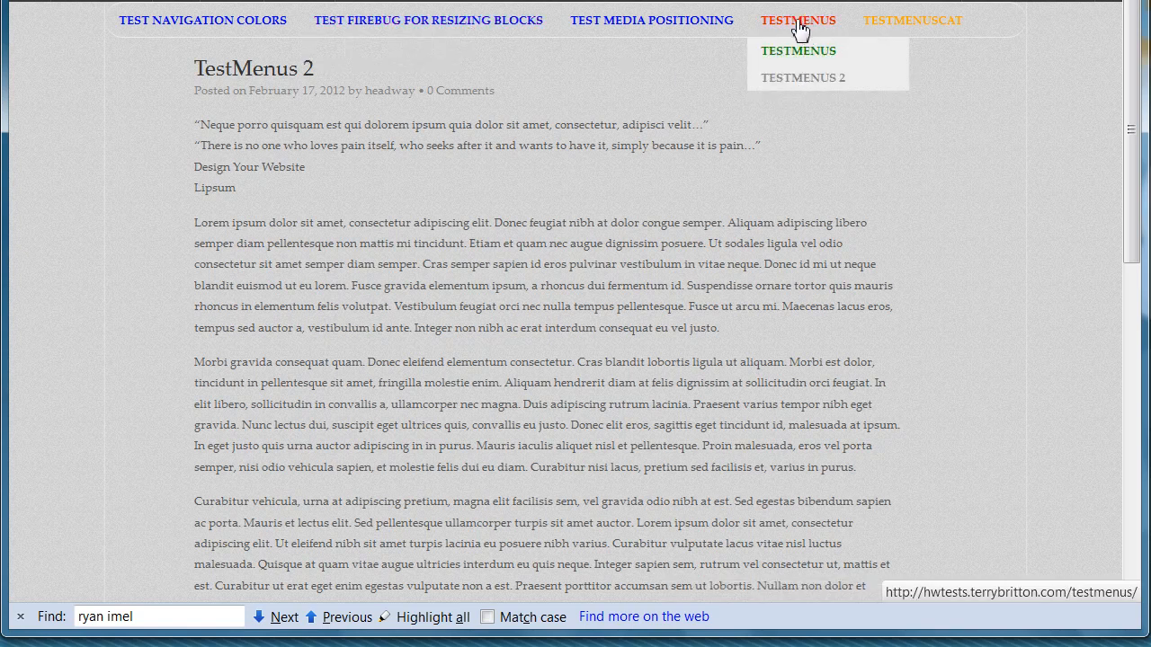
mouse_move(931, 33)
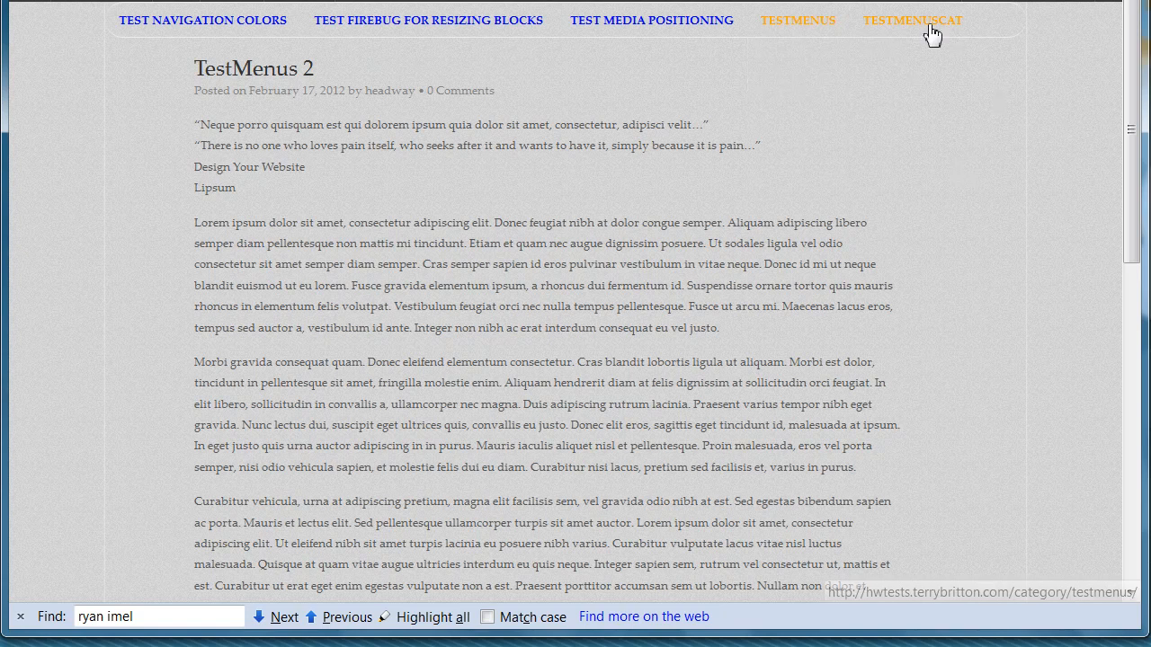
mouse_move(927, 33)
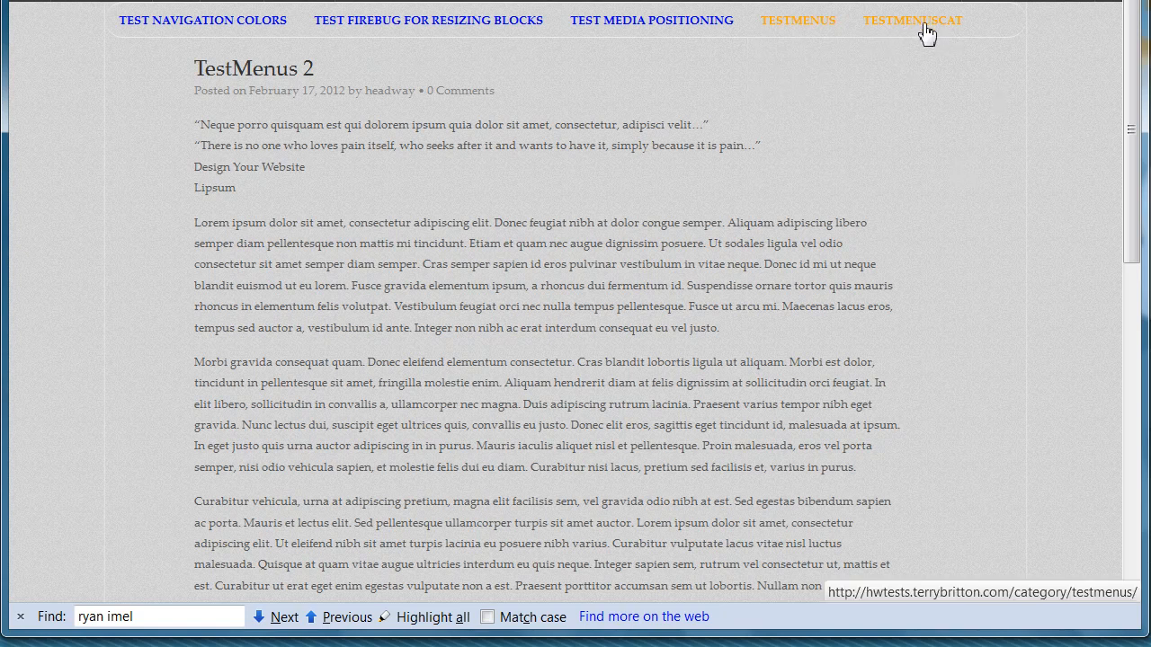
mouse_move(933, 33)
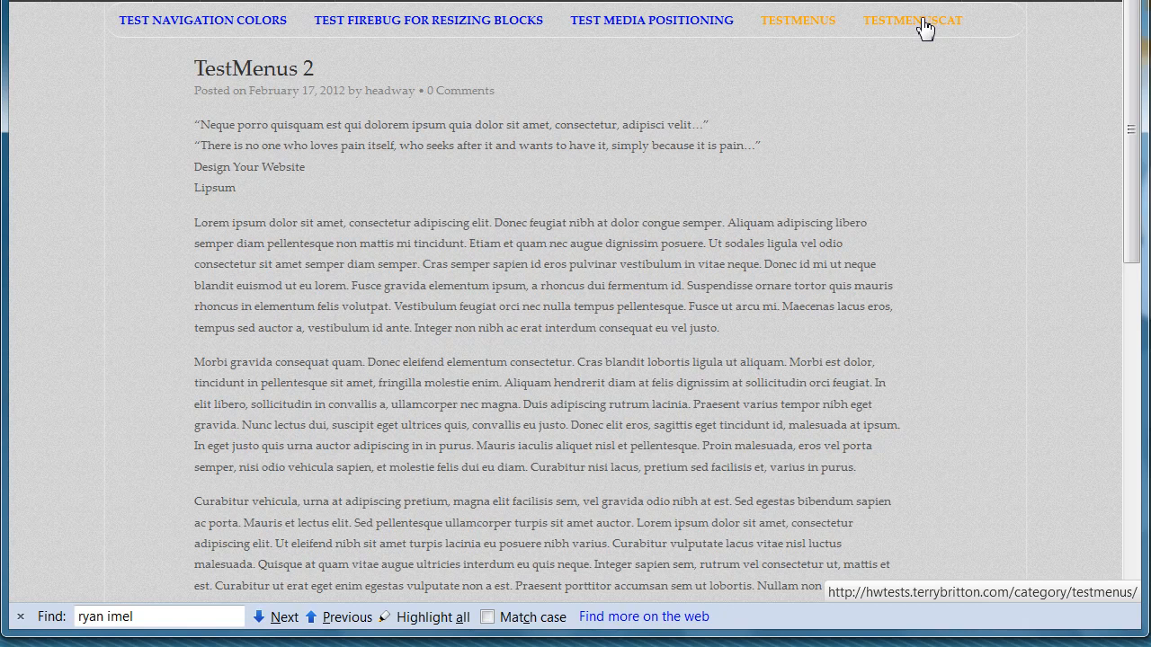
- Open the TestMenus category archive, then the TestMenus 2 post from its listing
click(912, 20)
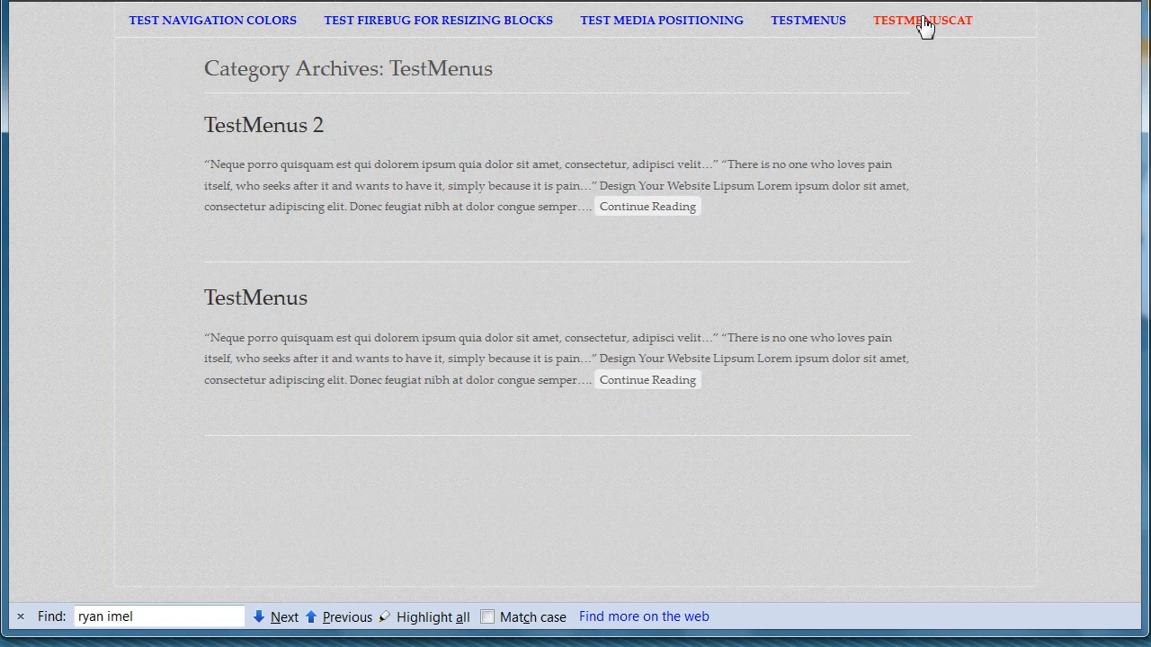
mouse_move(330, 56)
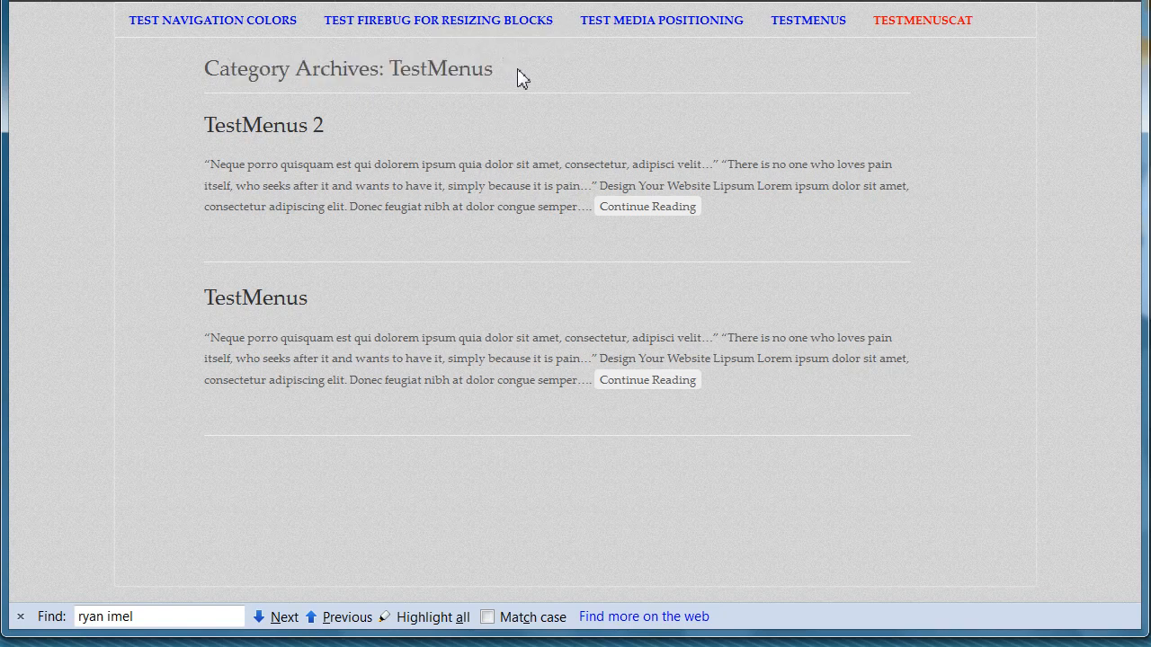
mouse_move(394, 145)
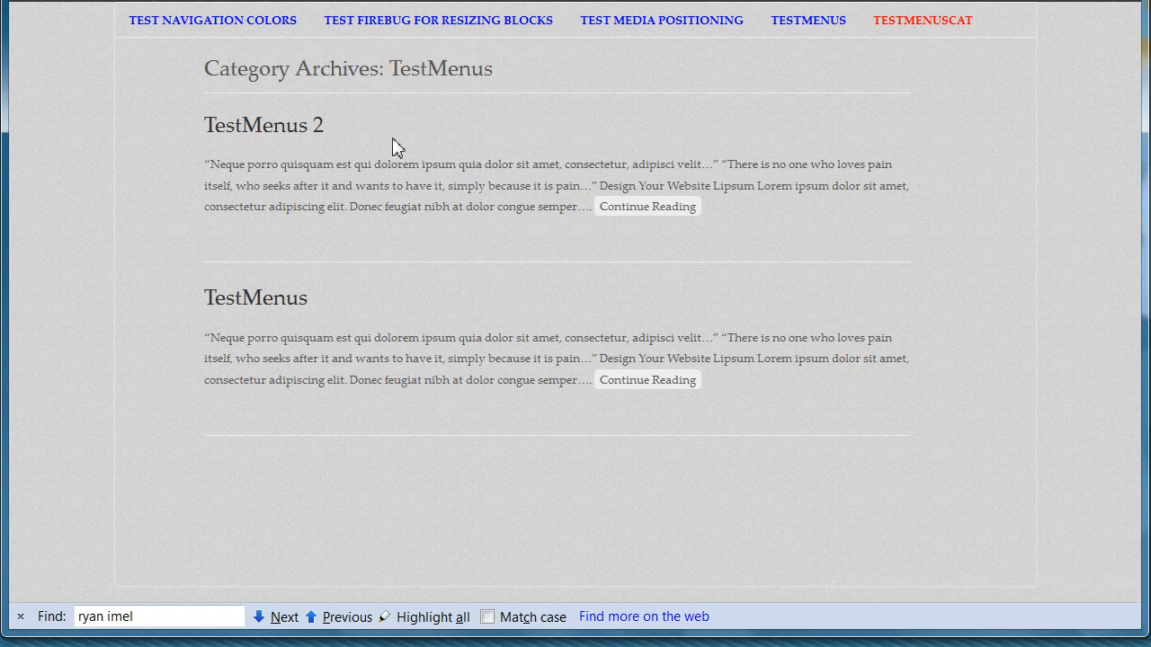
mouse_move(288, 134)
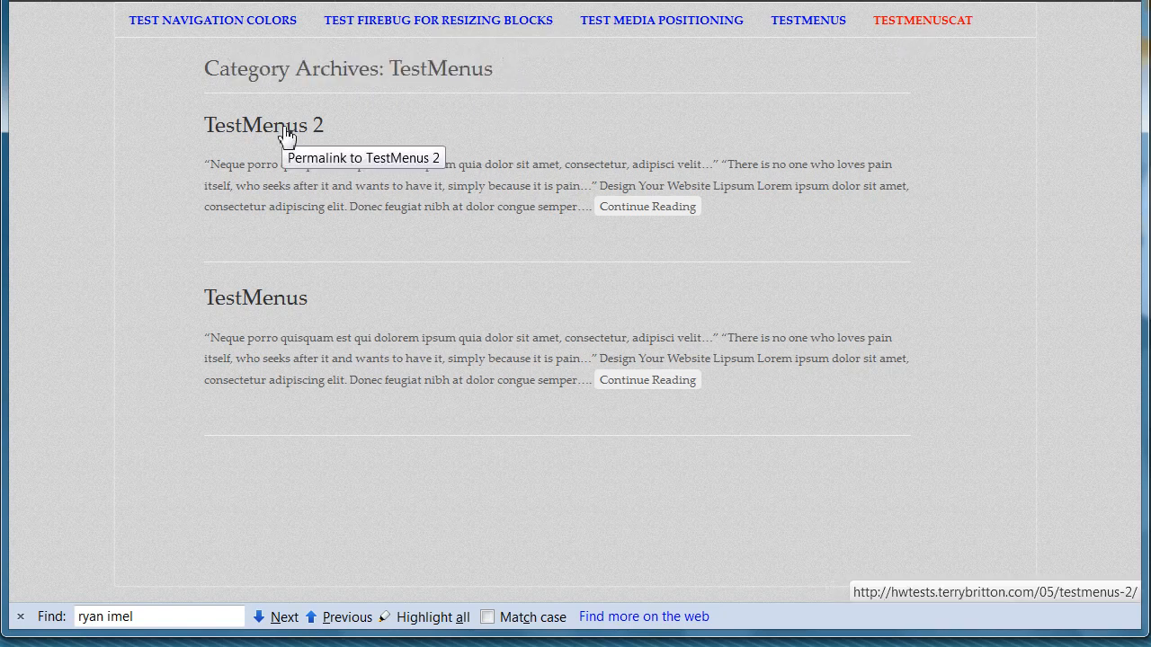
click(264, 125)
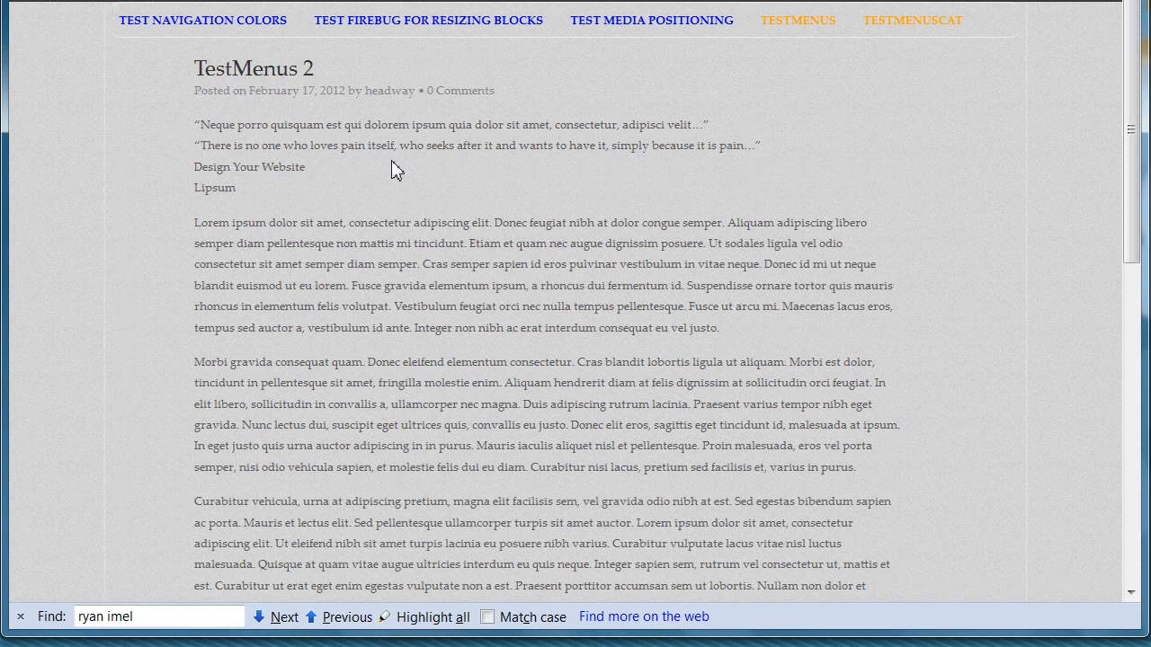
mouse_move(920, 32)
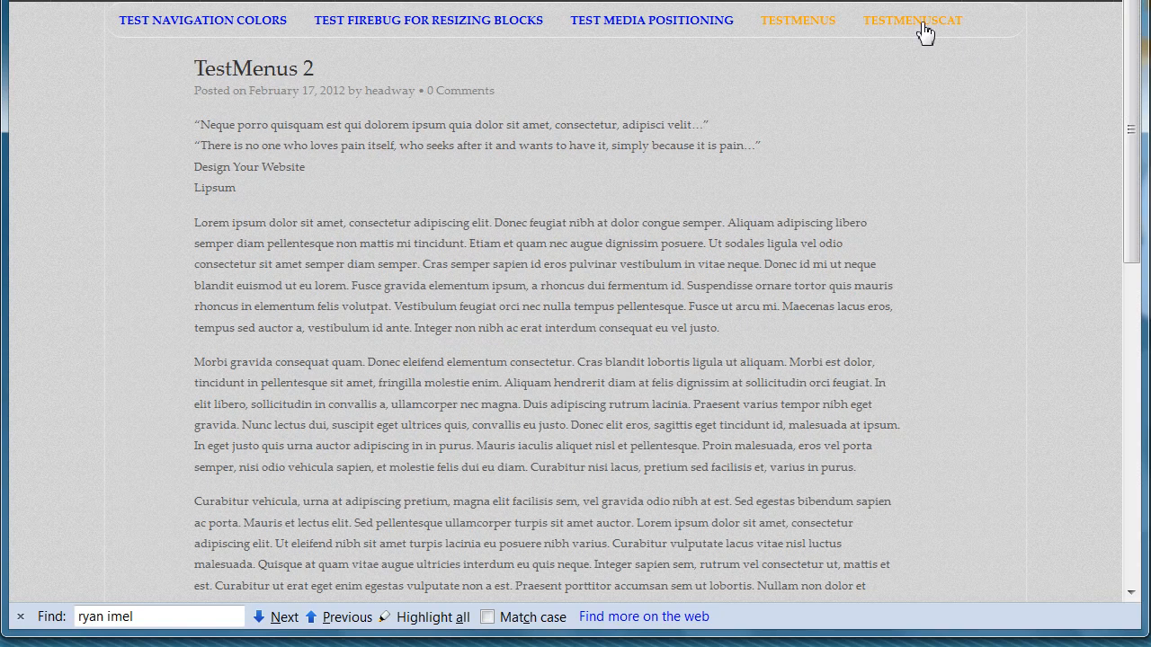
mouse_move(895, 138)
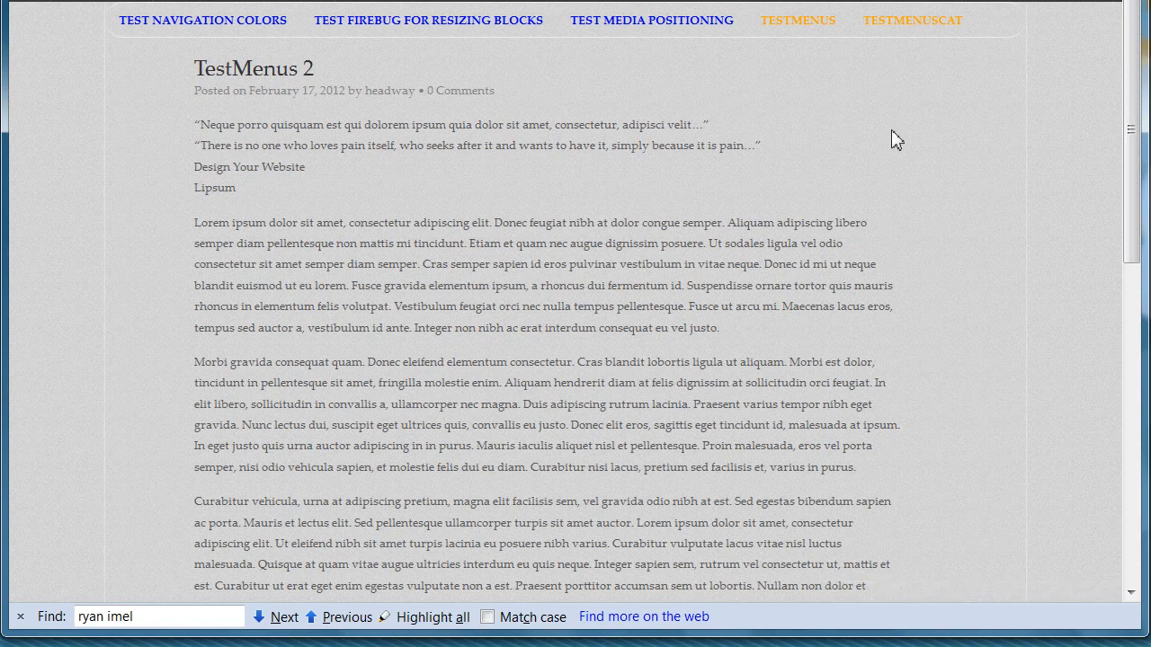
mouse_move(797, 20)
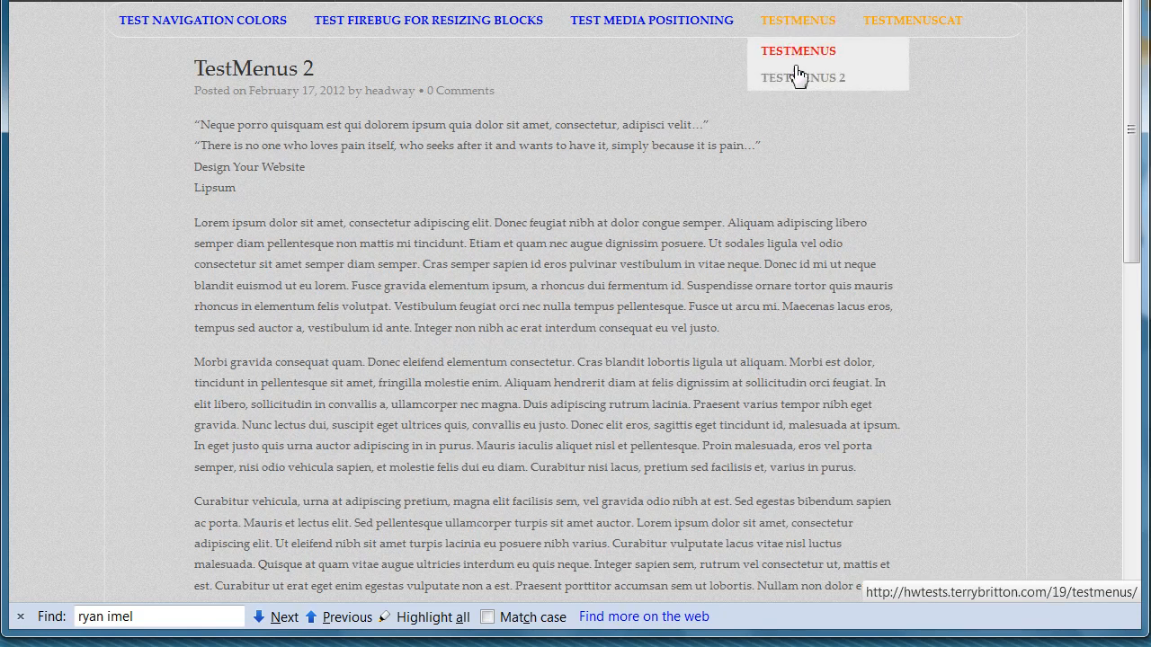
mouse_move(815, 29)
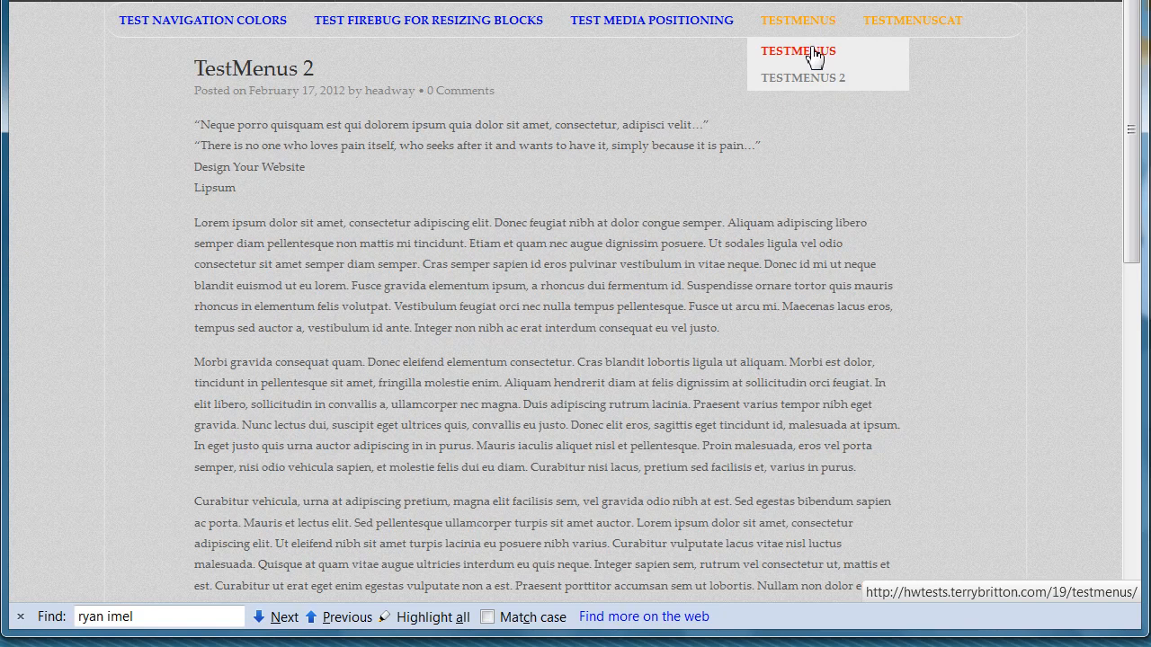
- Open the TestMenus post from the drop-down sub-menu
click(797, 50)
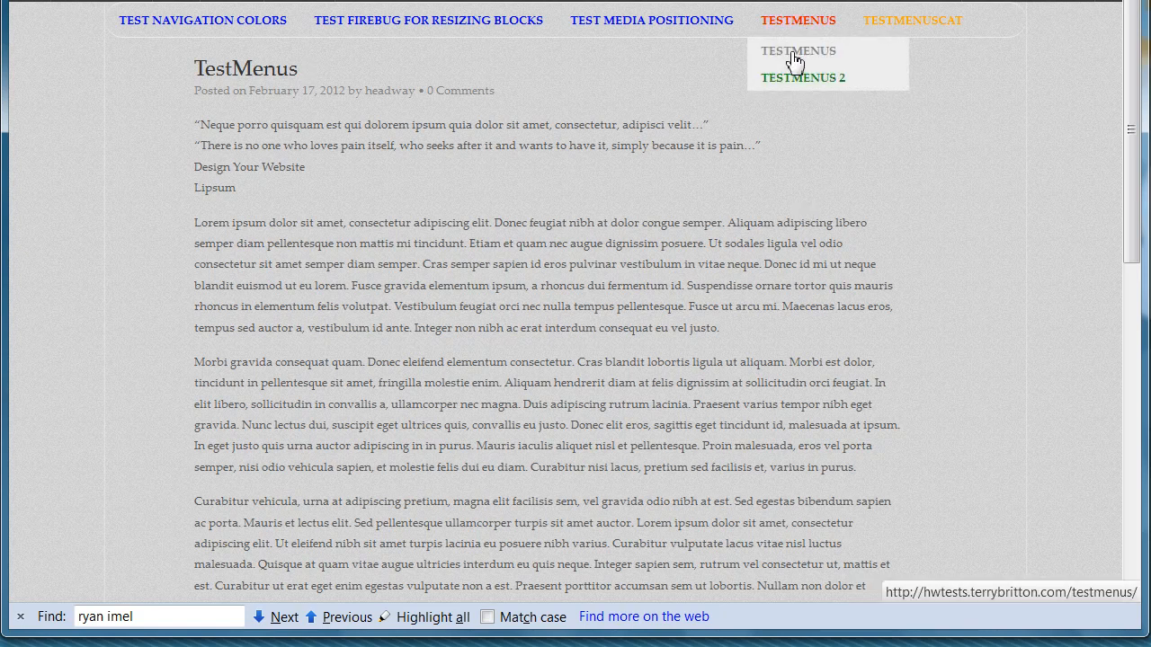
mouse_move(568, 106)
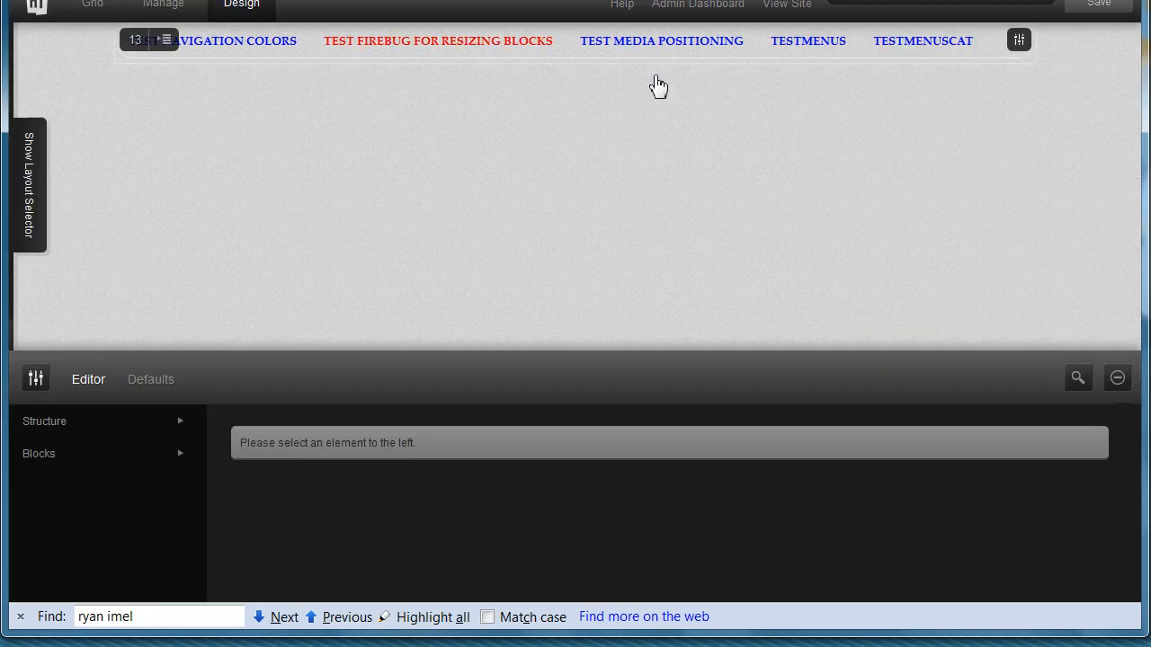
- Show Navigation Block #13's Config with alias and CSS class testNavigationColors, then list the editor tools
click(152, 40)
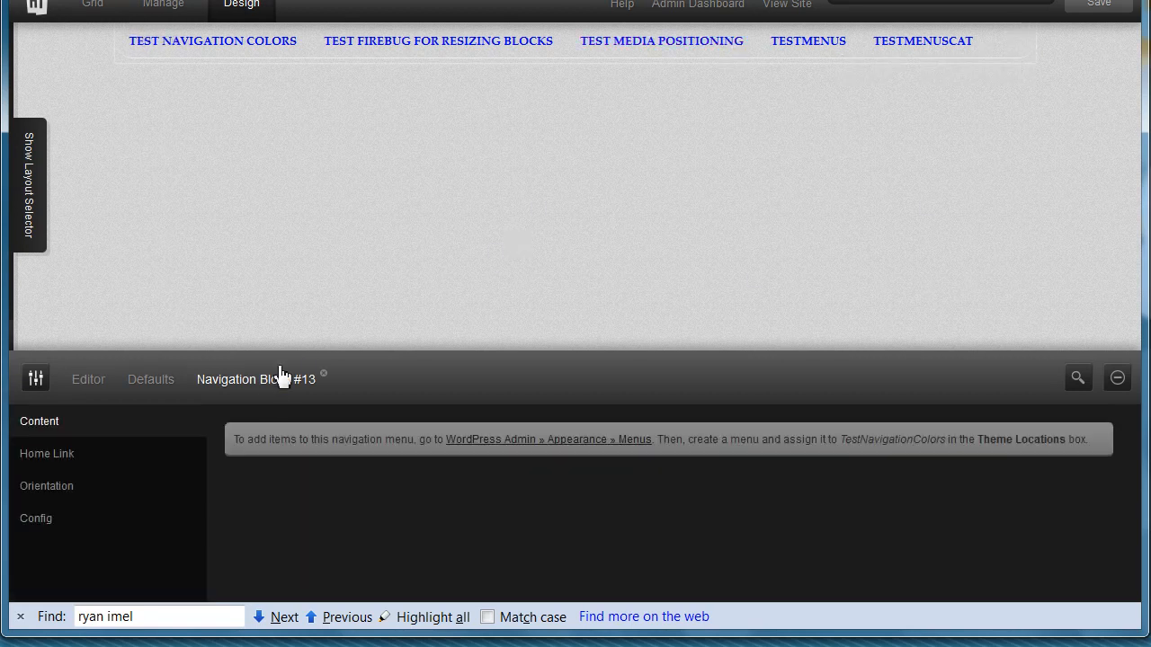
mouse_move(43, 532)
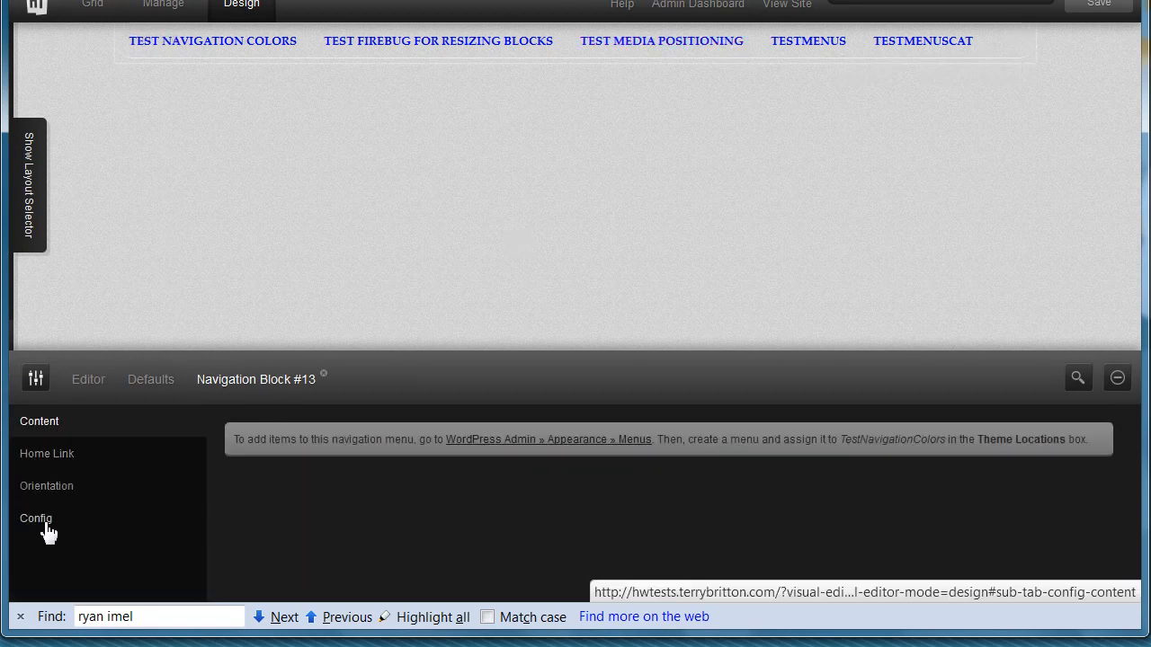
click(36, 518)
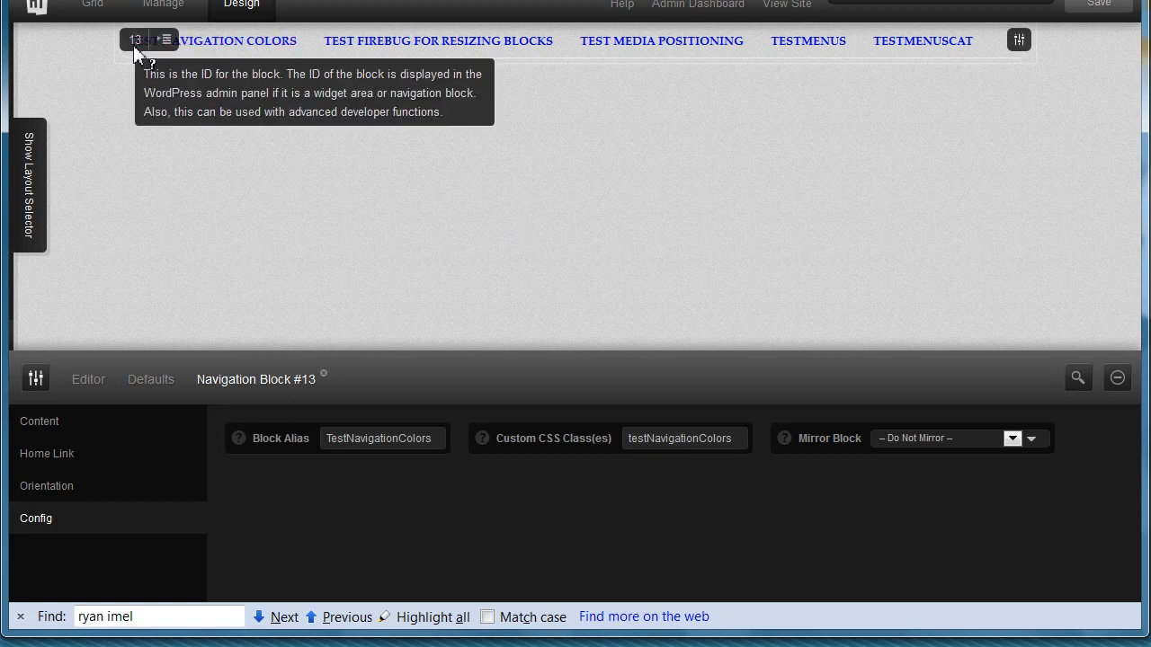
mouse_move(466, 134)
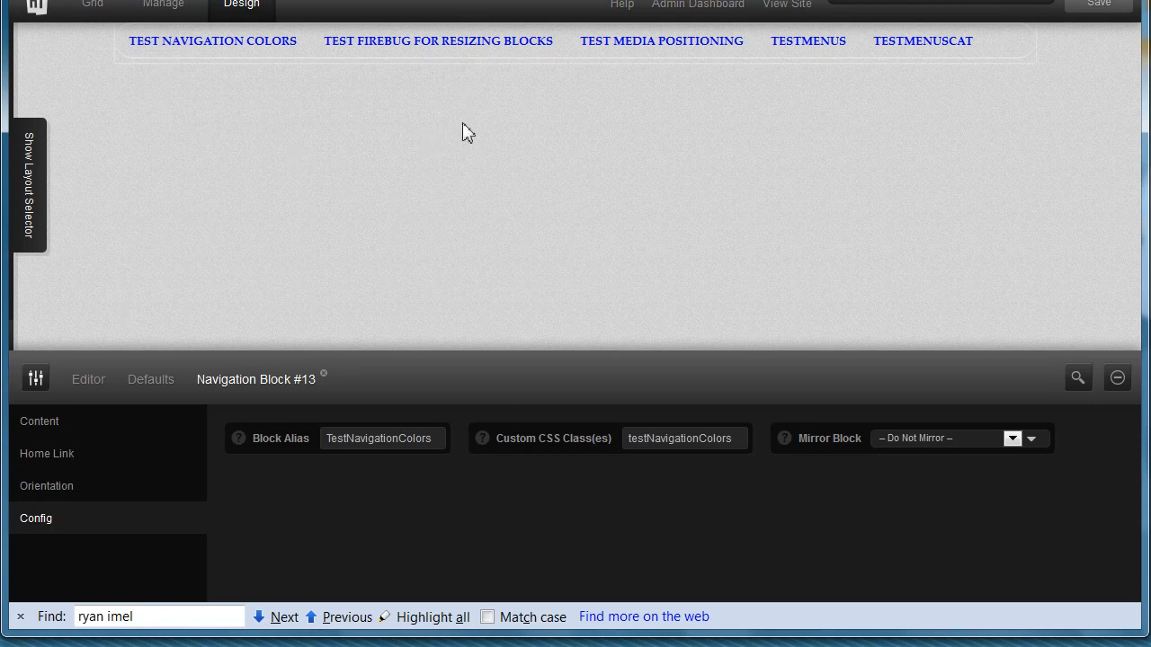
mouse_move(525, 149)
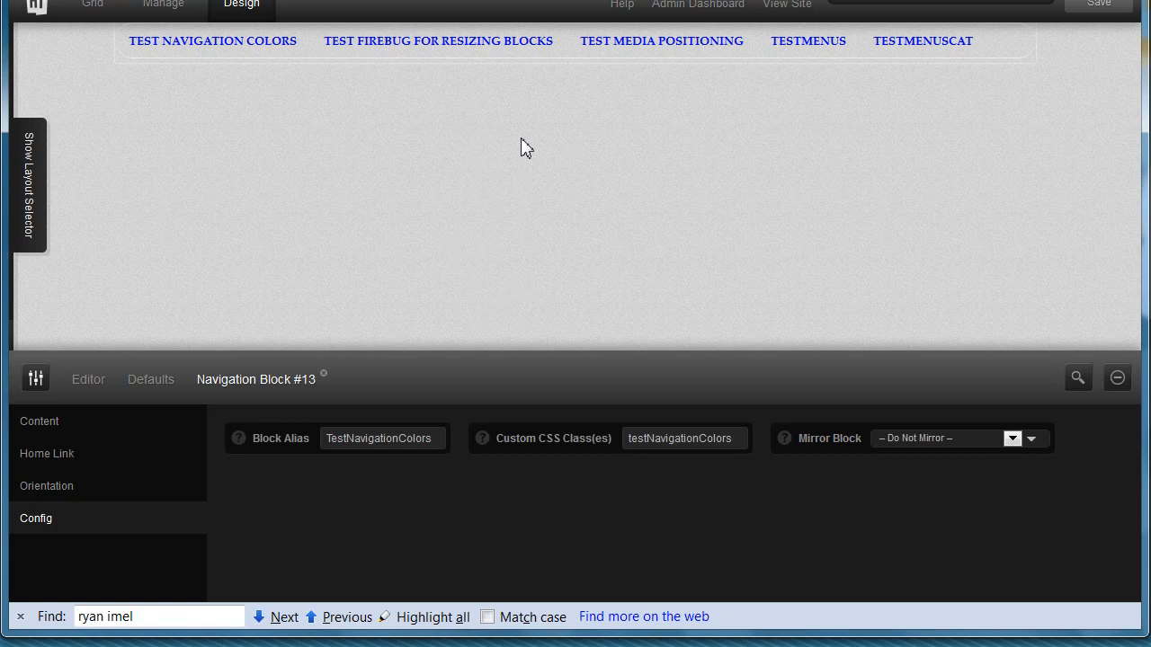
mouse_move(797, 108)
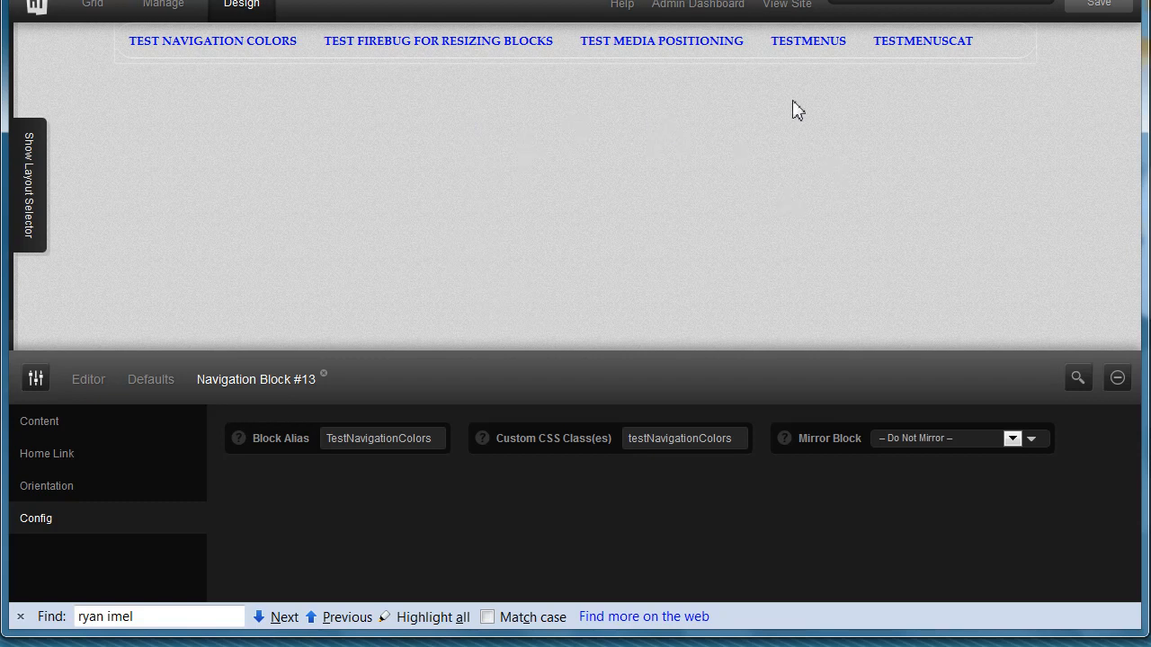
mouse_move(280, 304)
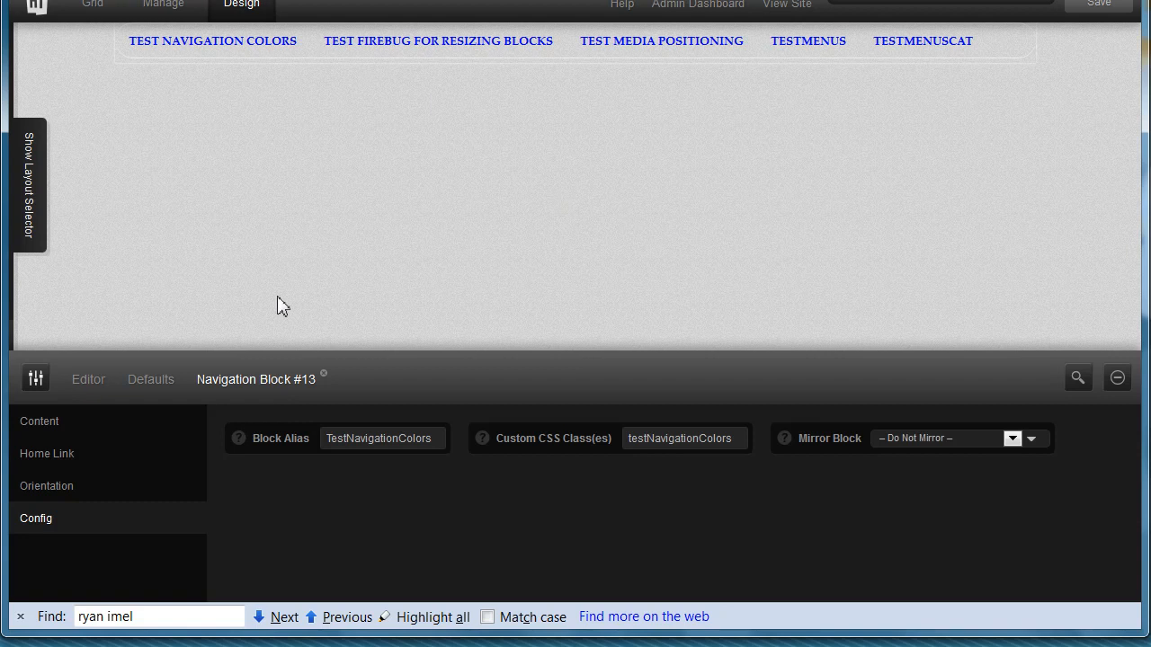
click(36, 379)
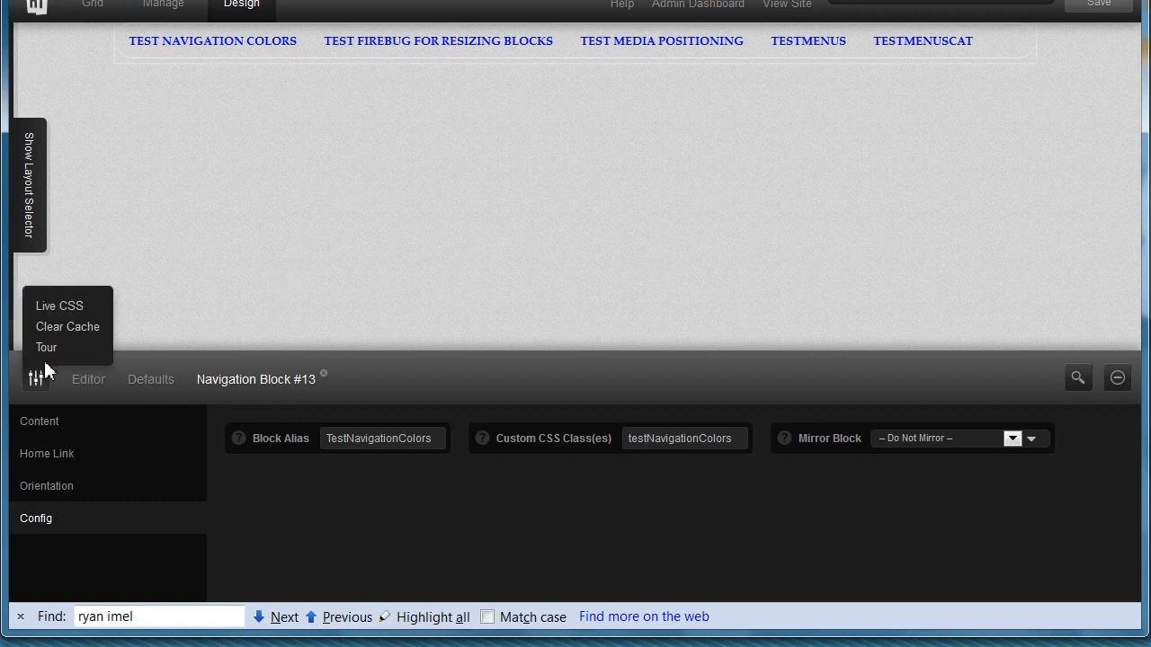
- Bring up the Live CSS window with the testNavigationColors rules
click(59, 305)
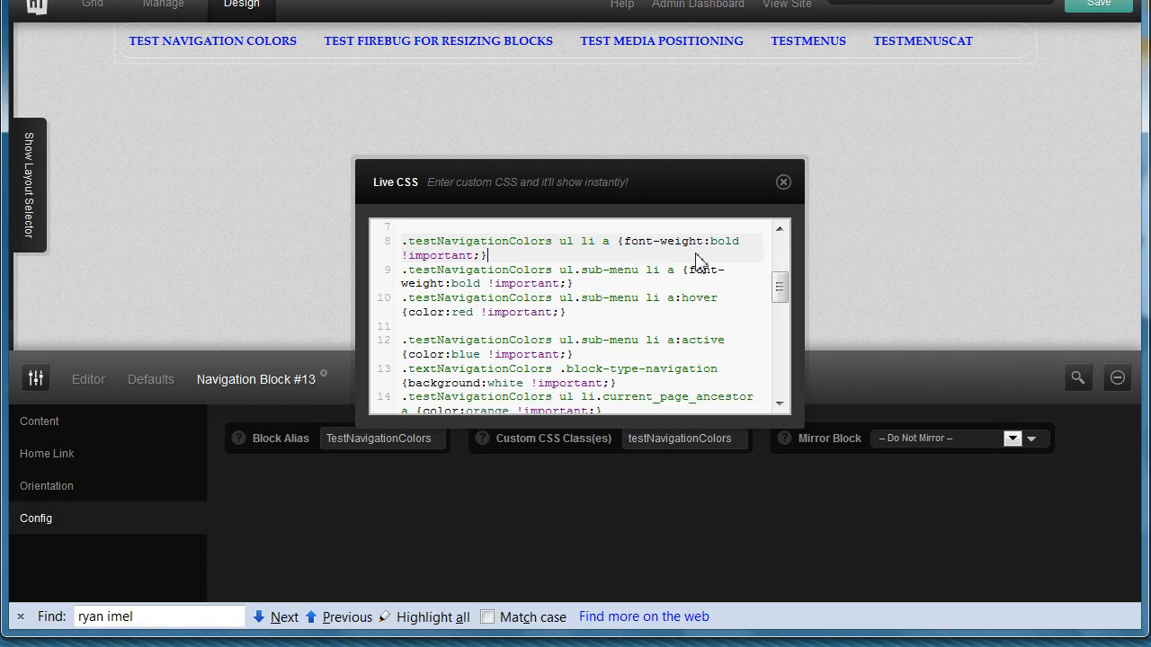
mouse_move(681, 290)
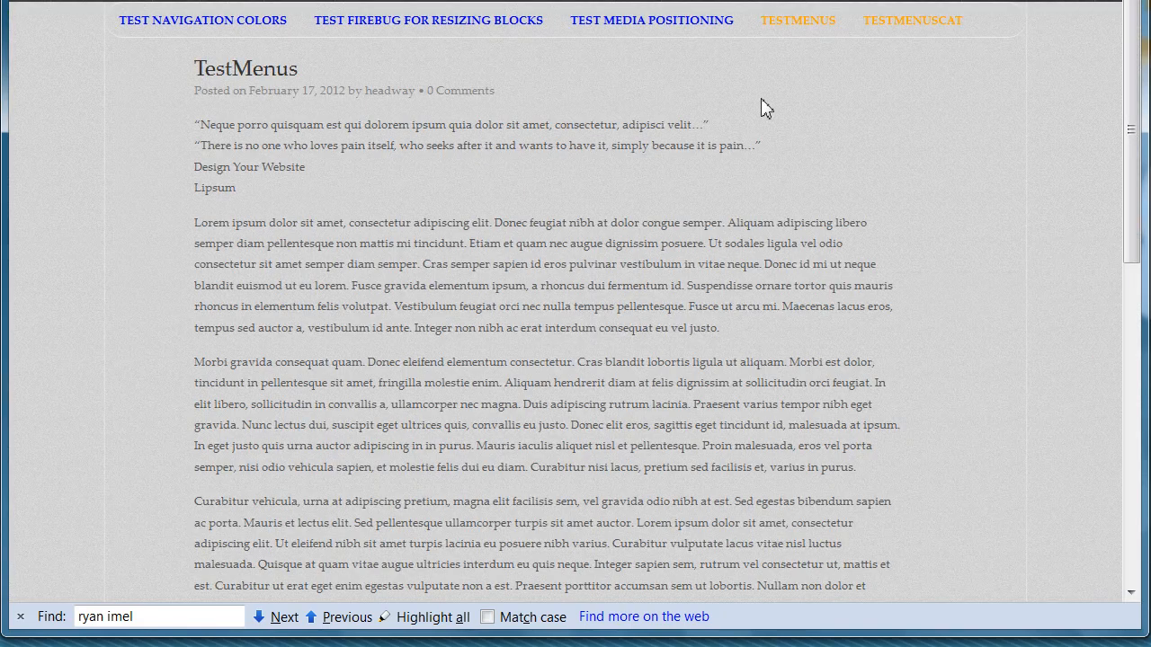
mouse_move(753, 95)
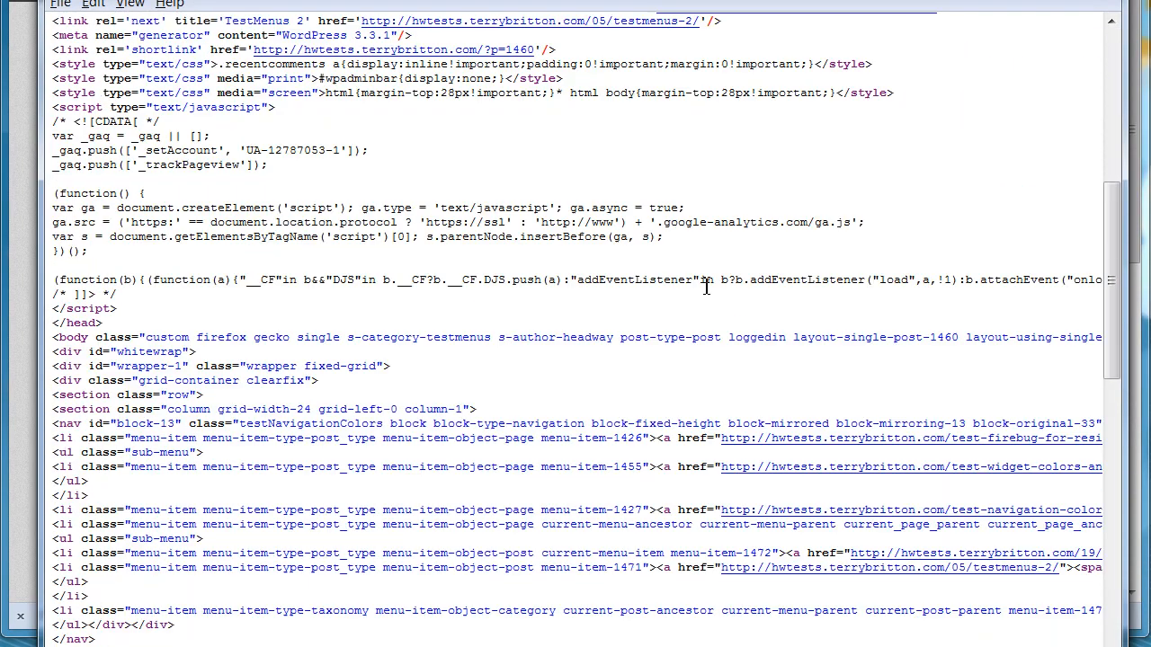
scroll(down, 3)
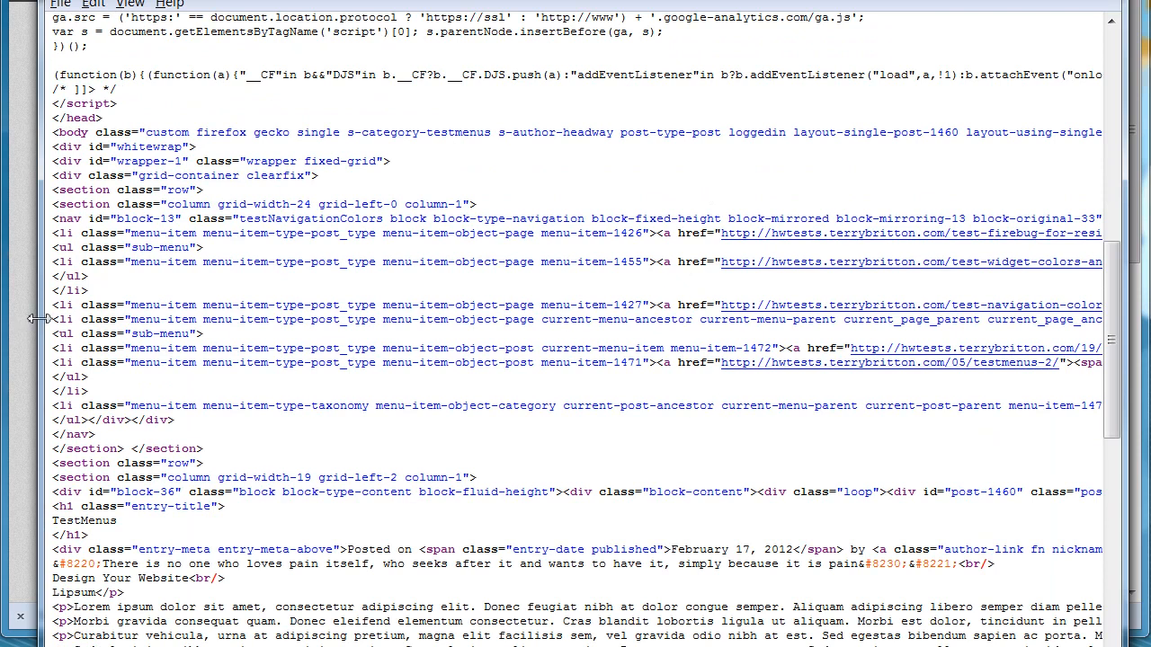
double_click(79, 319)
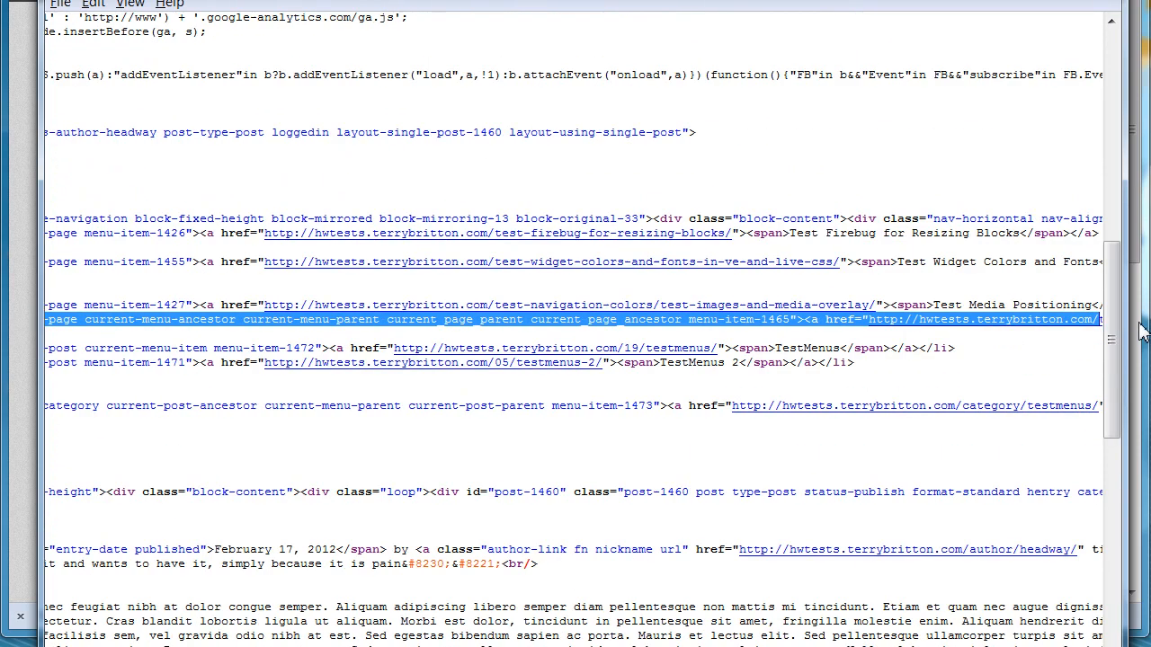
scroll(right, 3)
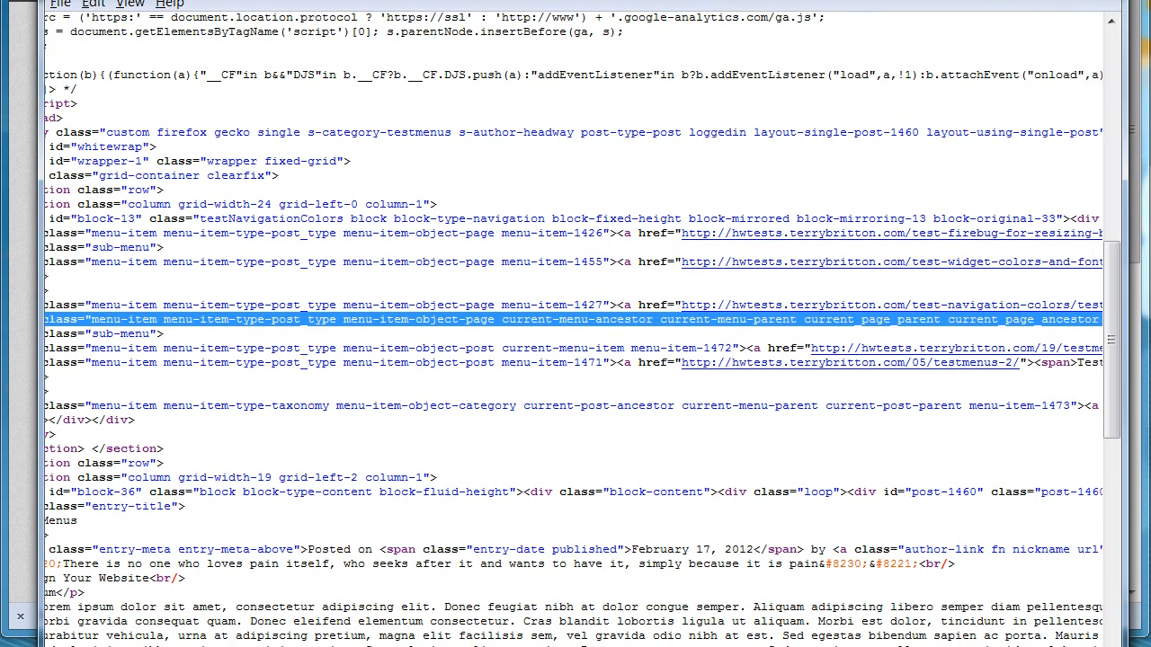
click(331, 319)
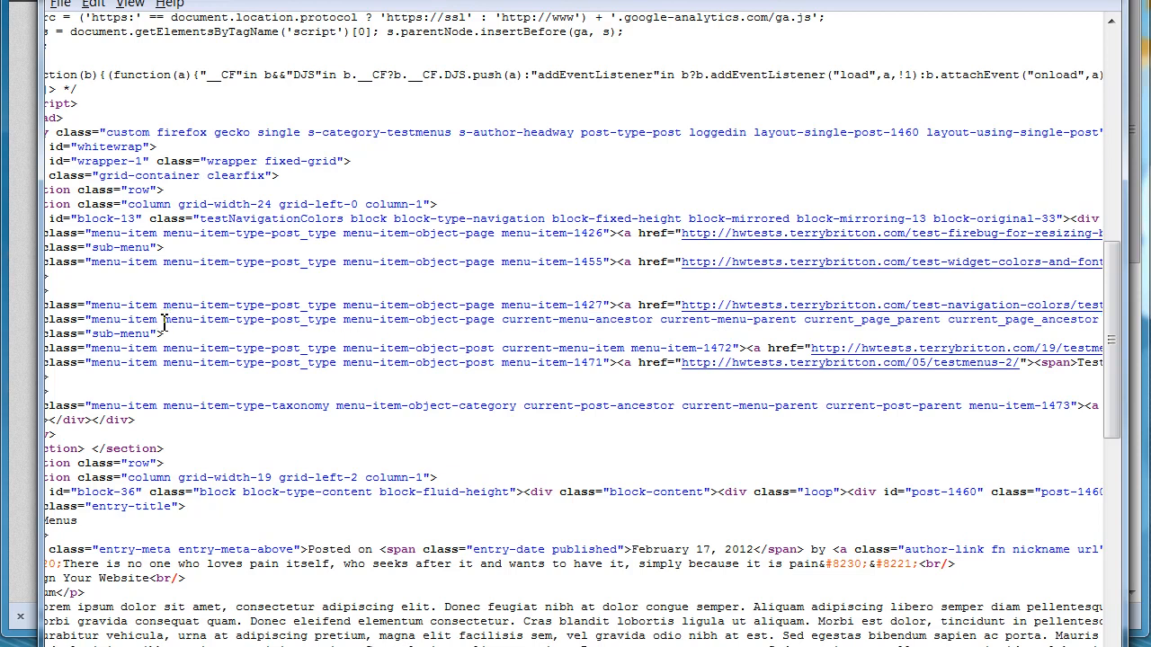
double_click(250, 319)
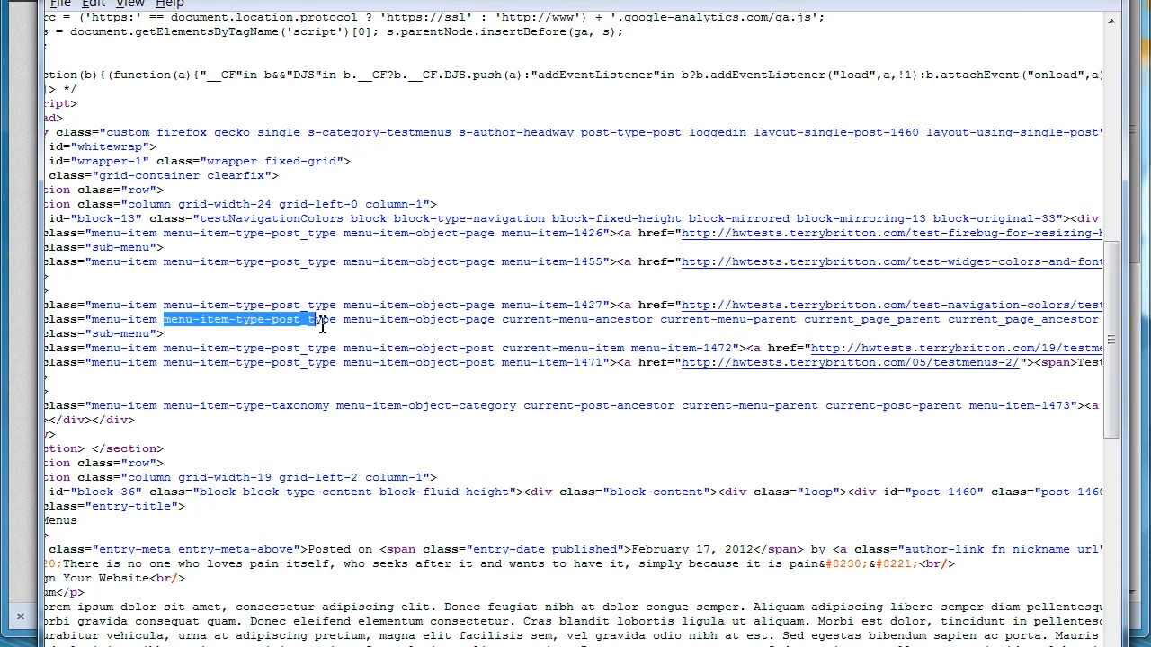
mouse_move(307, 271)
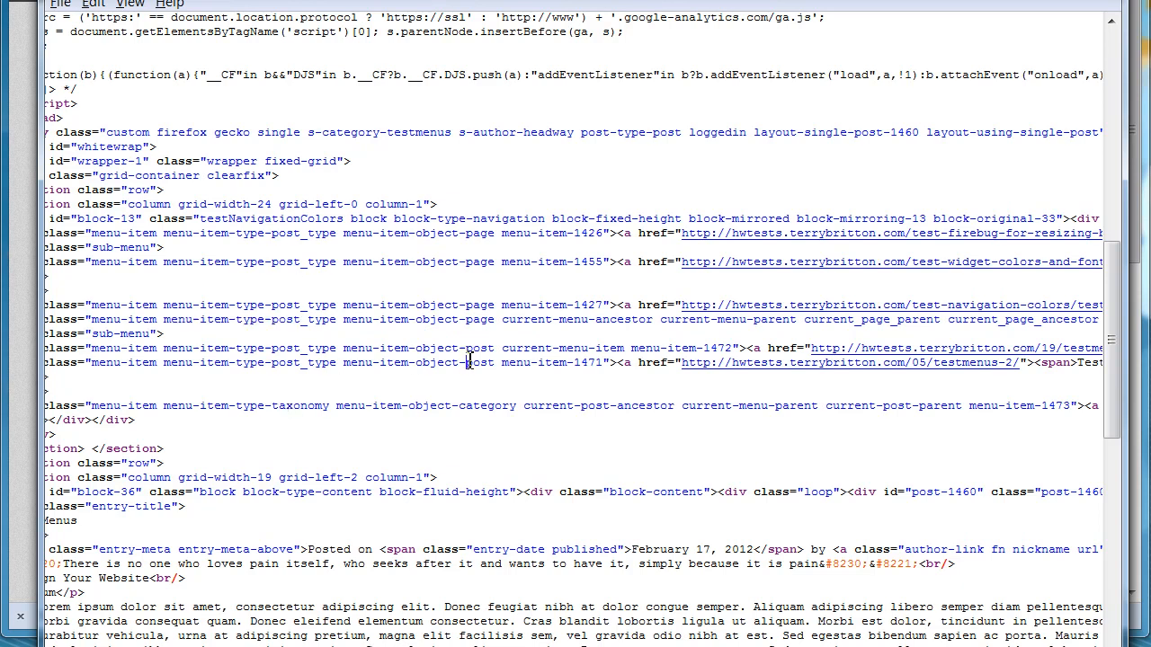
double_click(446, 362)
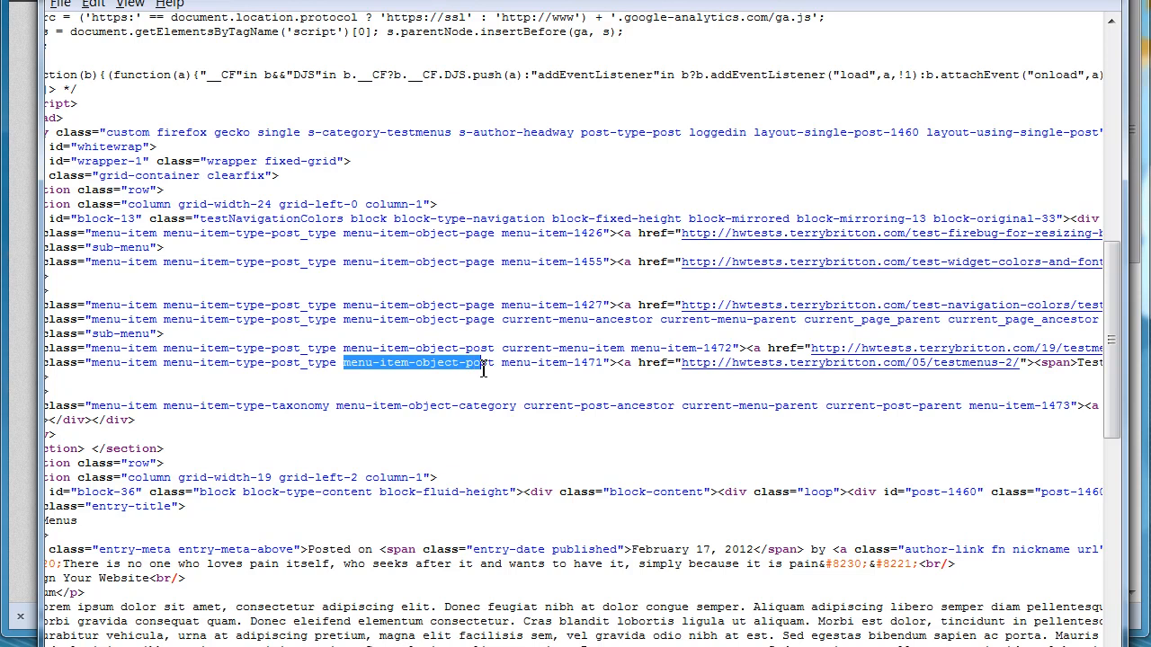
double_click(454, 319)
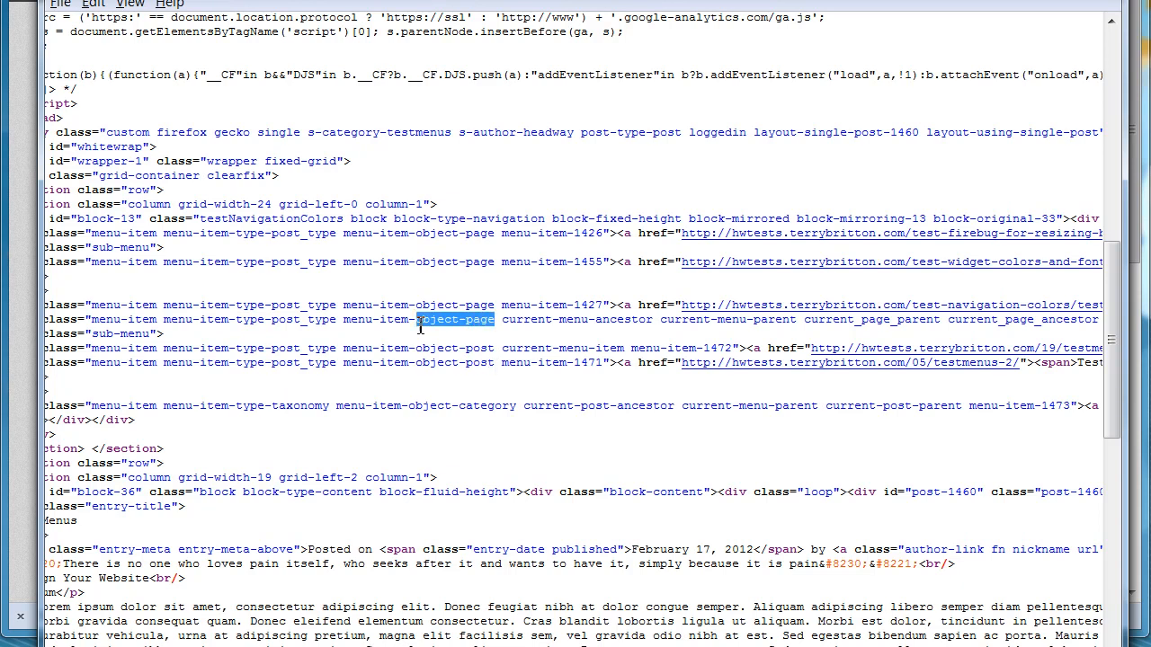
double_click(491, 406)
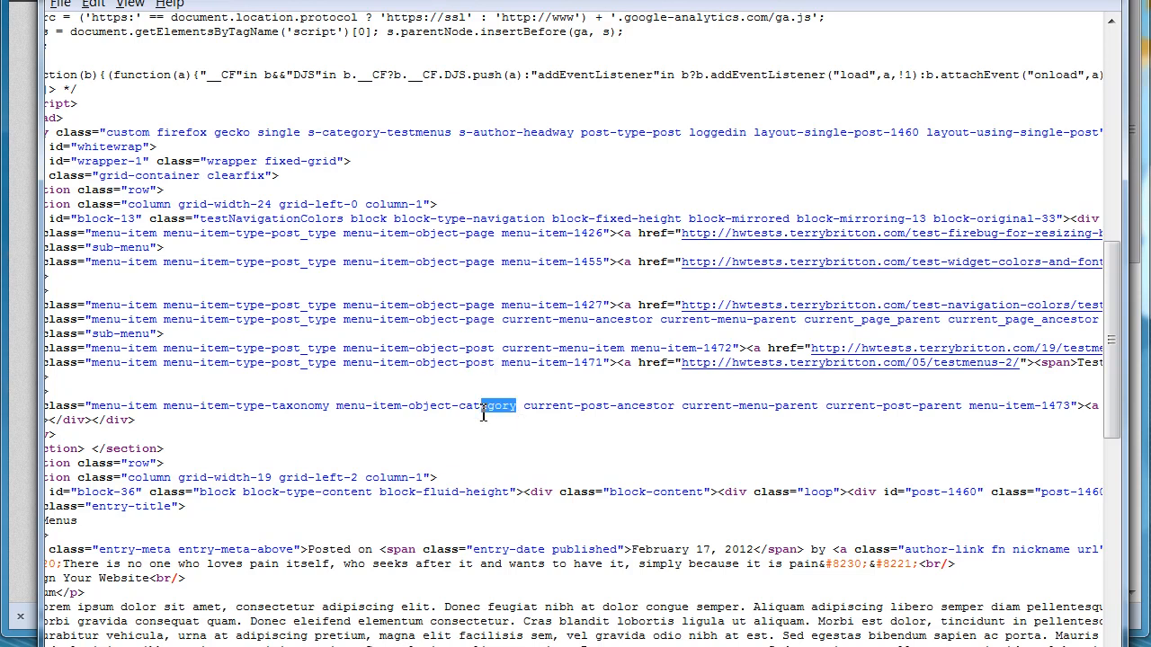
click(474, 407)
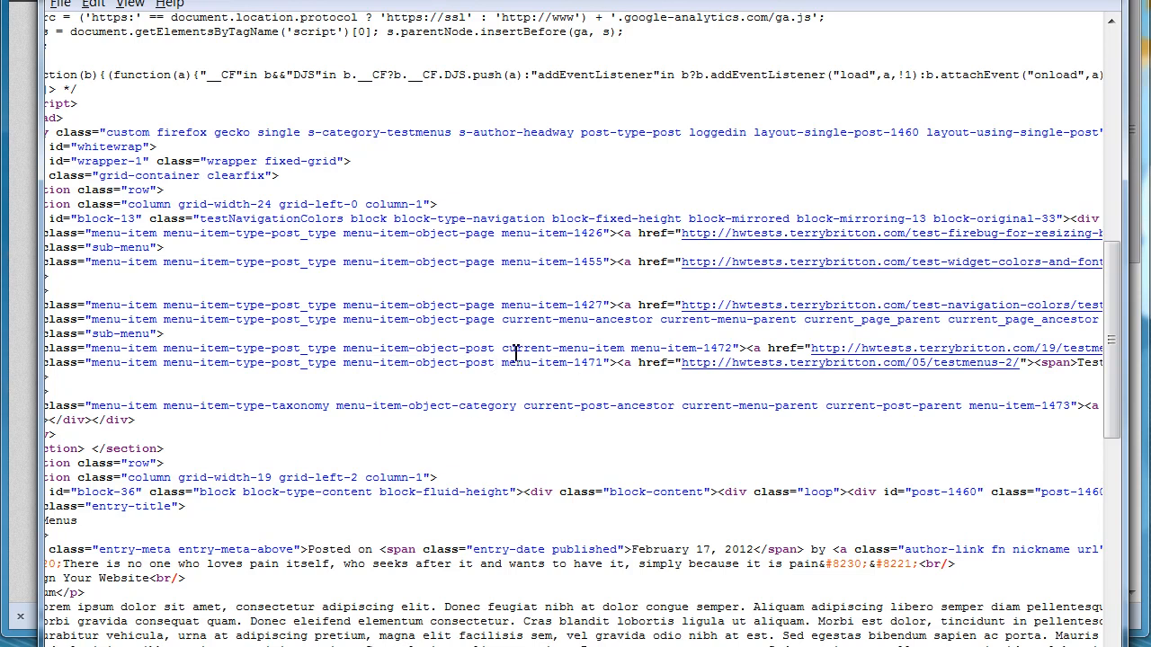
double_click(562, 348)
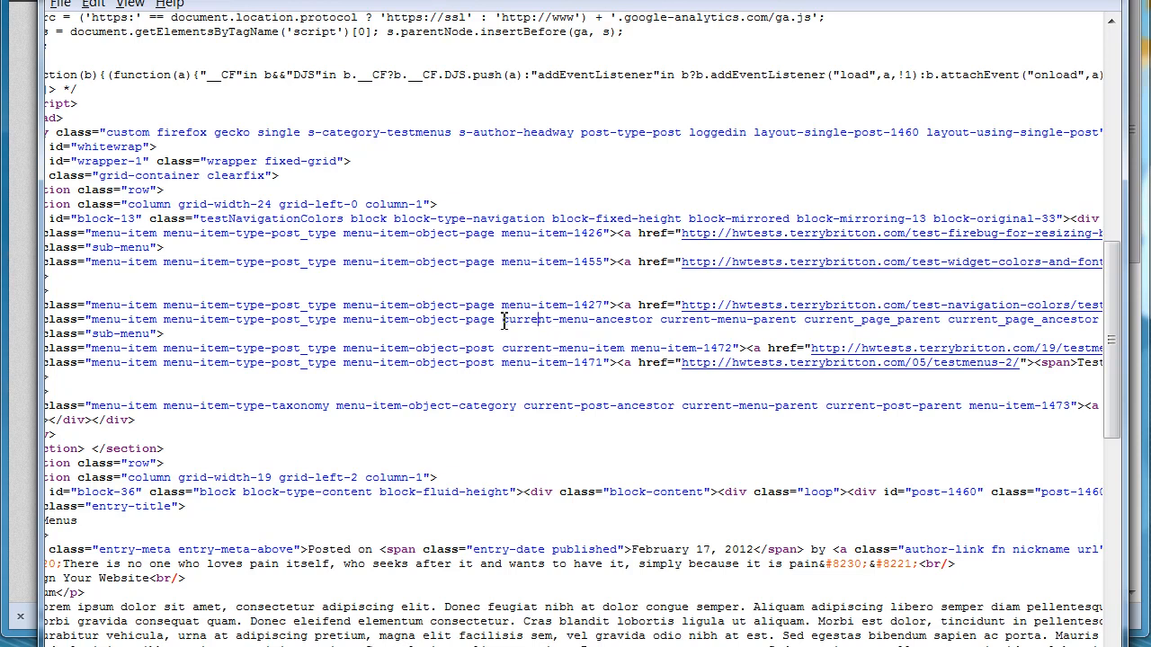
double_click(575, 320)
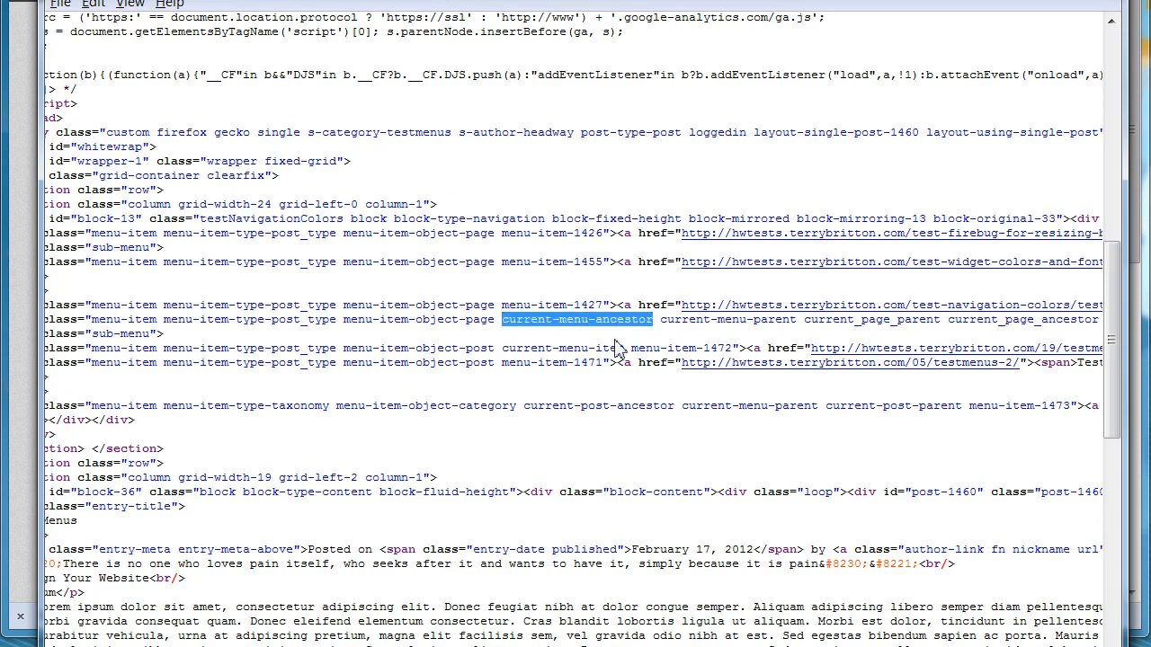
double_click(527, 348)
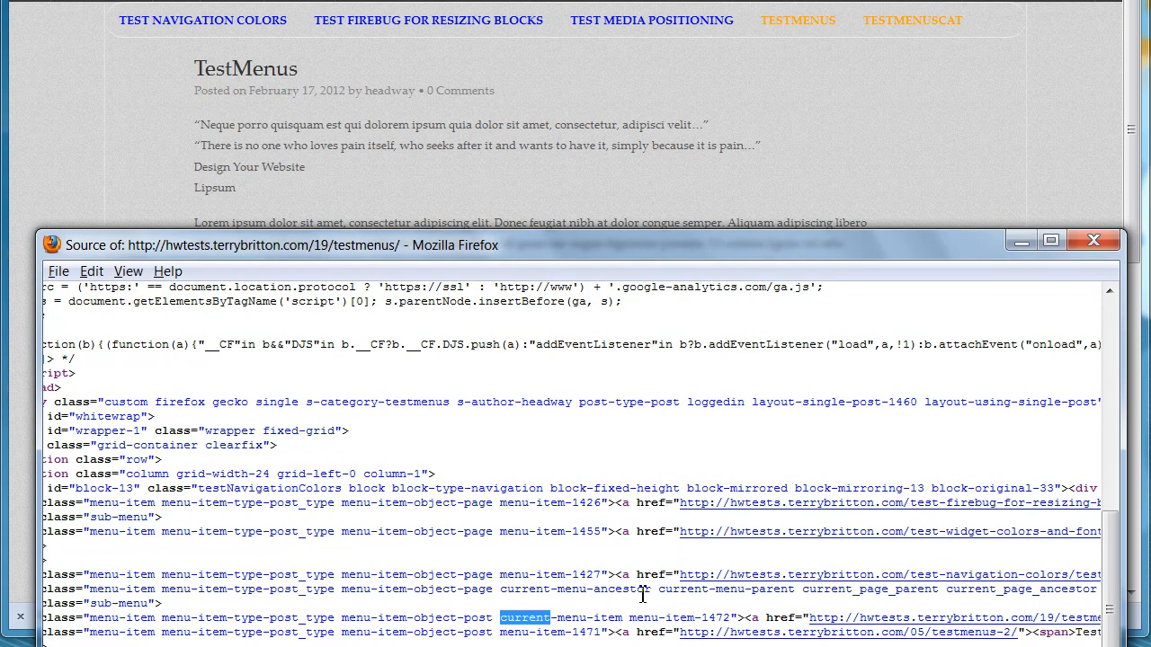
mouse_move(660, 589)
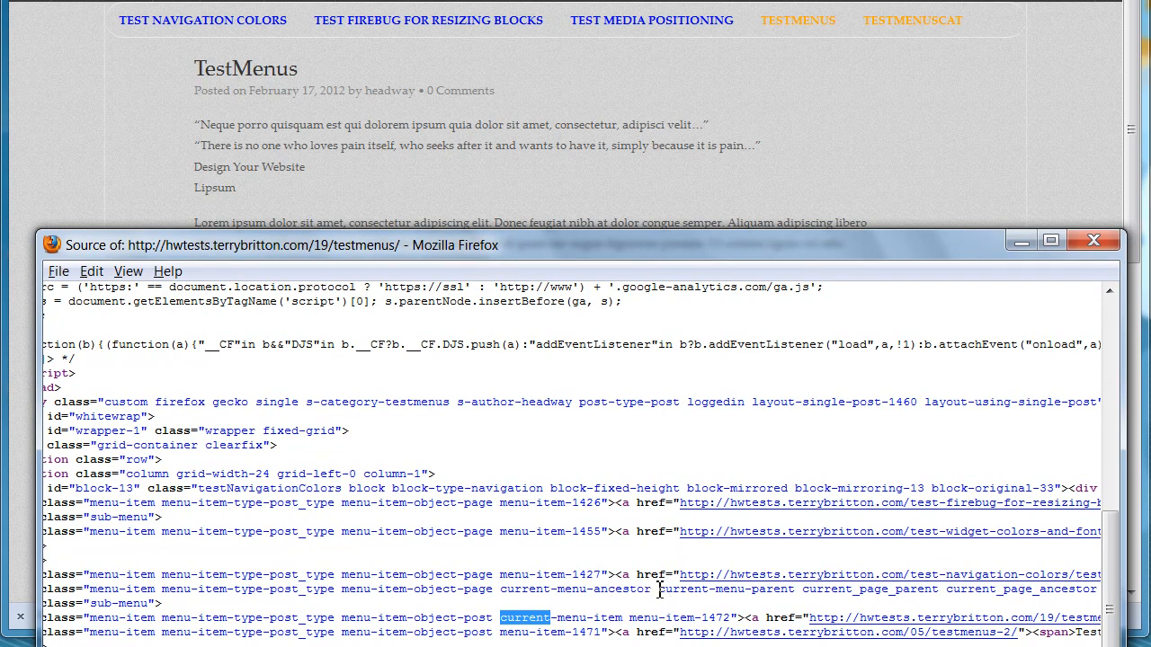
double_click(749, 590)
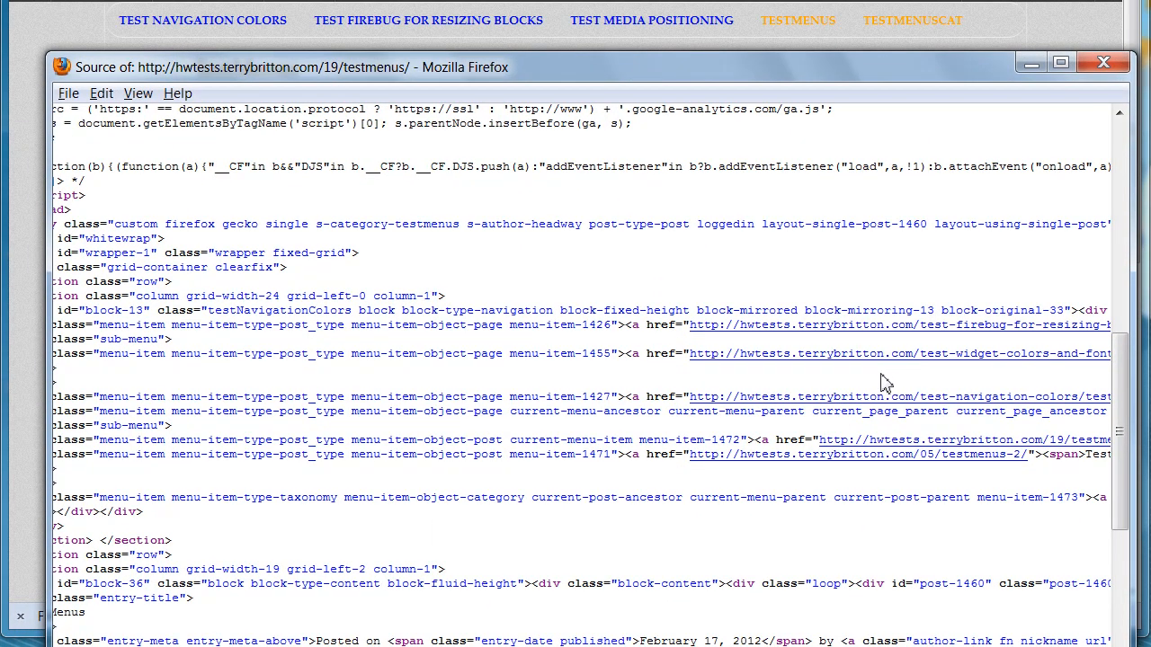
mouse_move(601, 40)
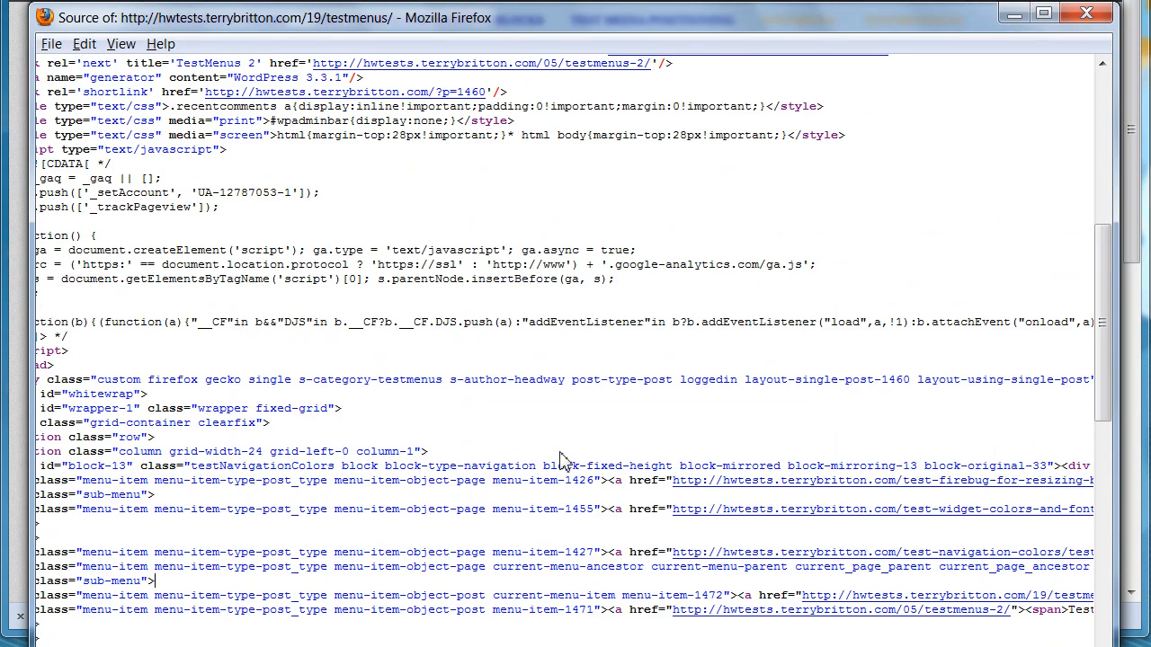
scroll(down, 3)
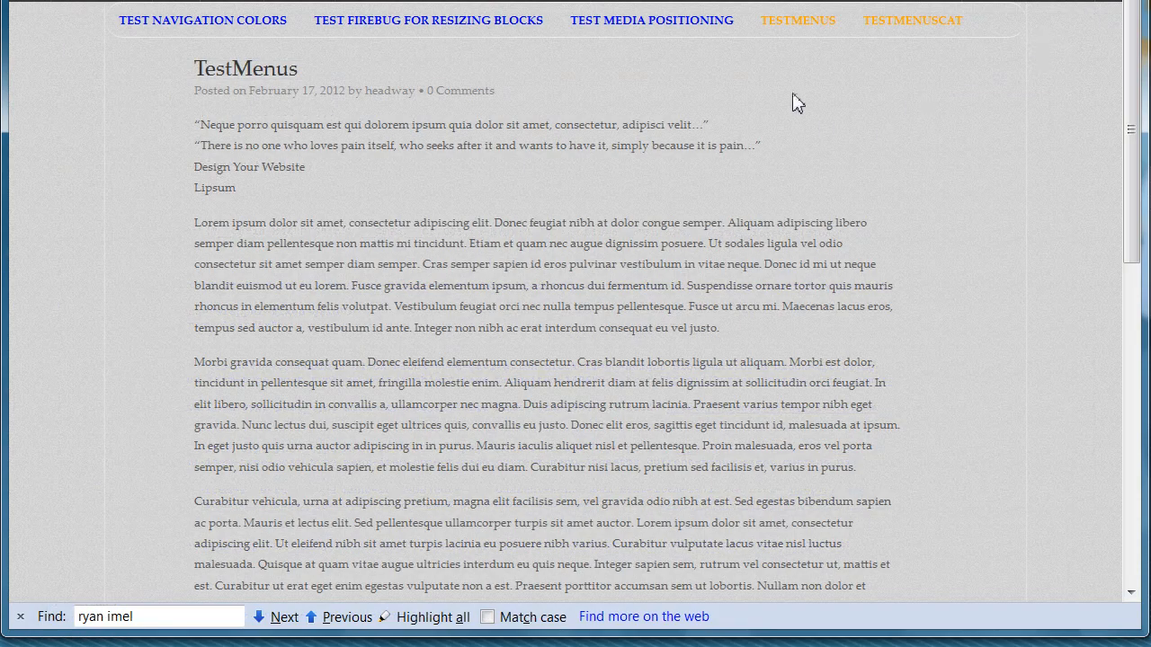
mouse_move(799, 21)
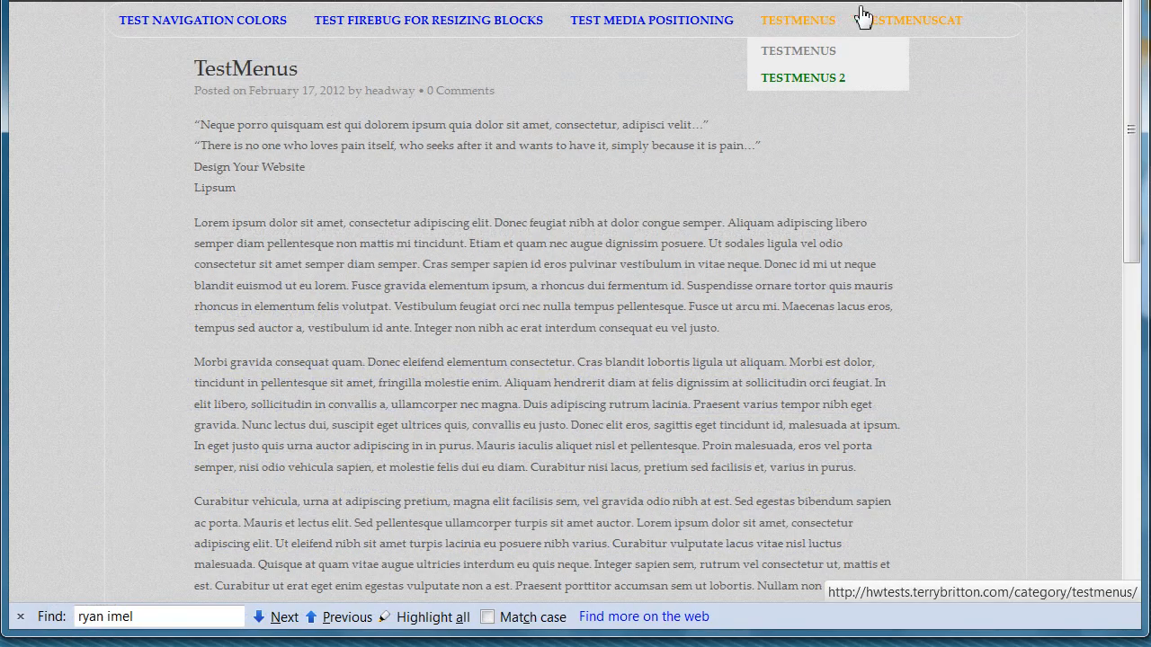
- View the TestMenusCat category page's source and pick out its current-menu-item class
click(889, 20)
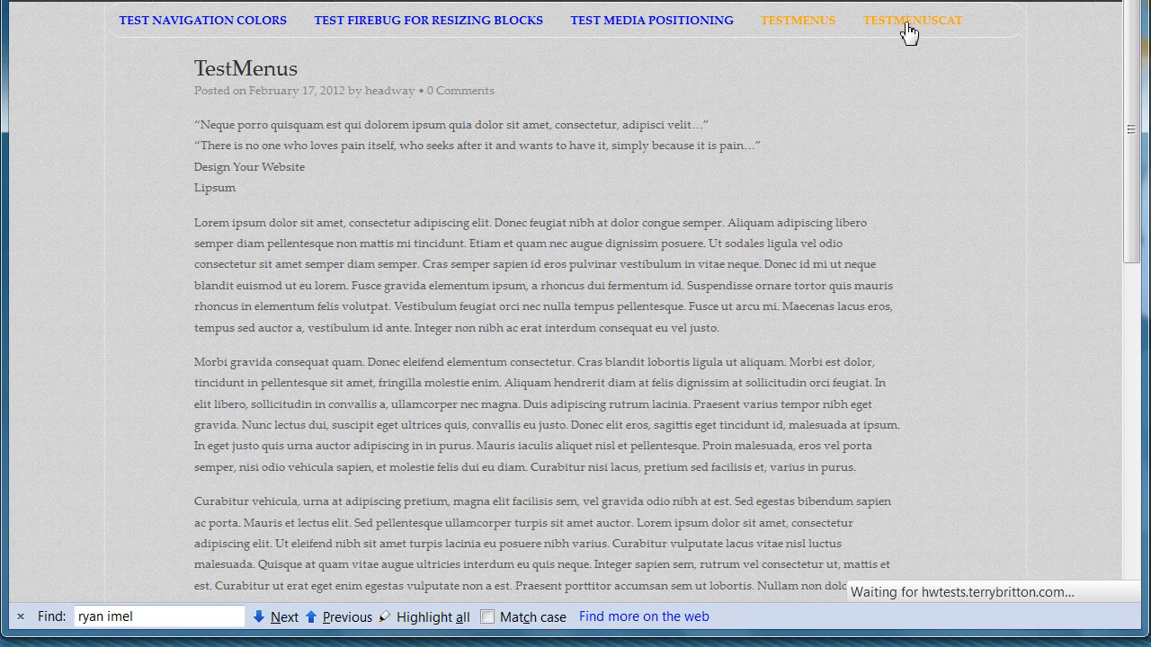
click(798, 19)
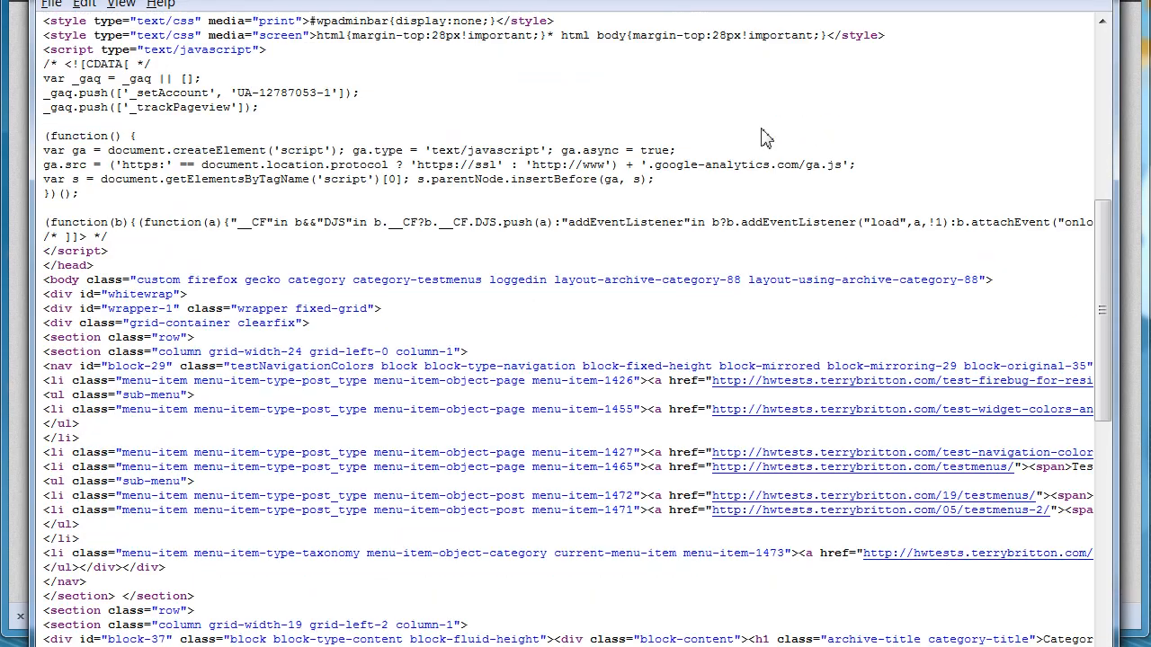
scroll(down, 3)
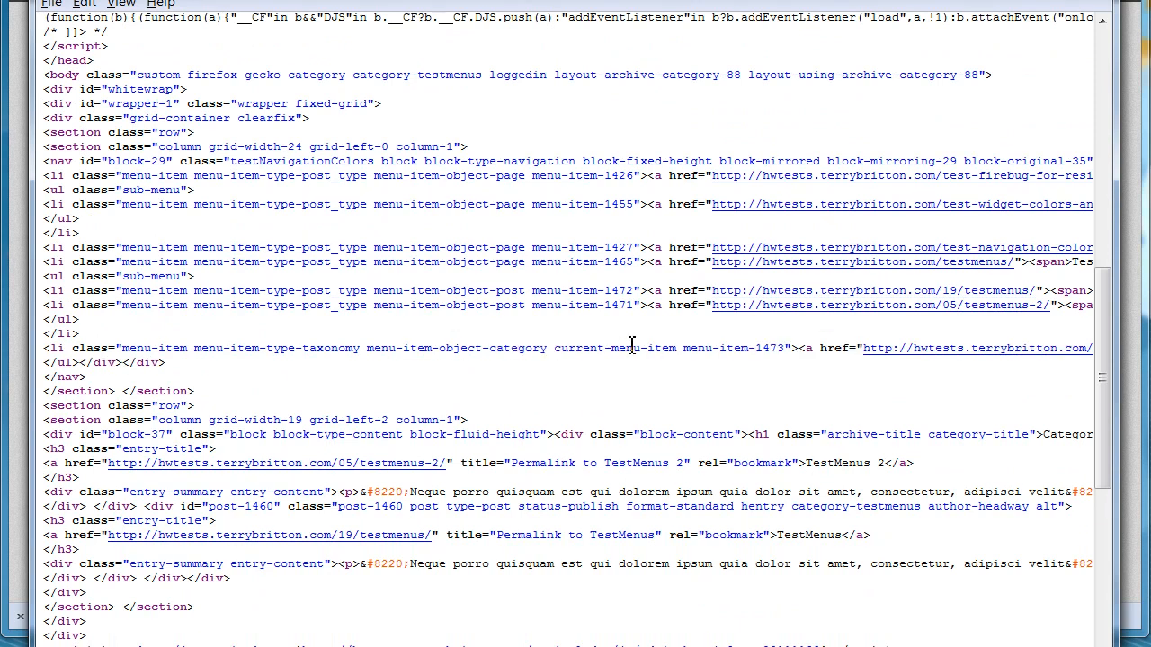
double_click(656, 348)
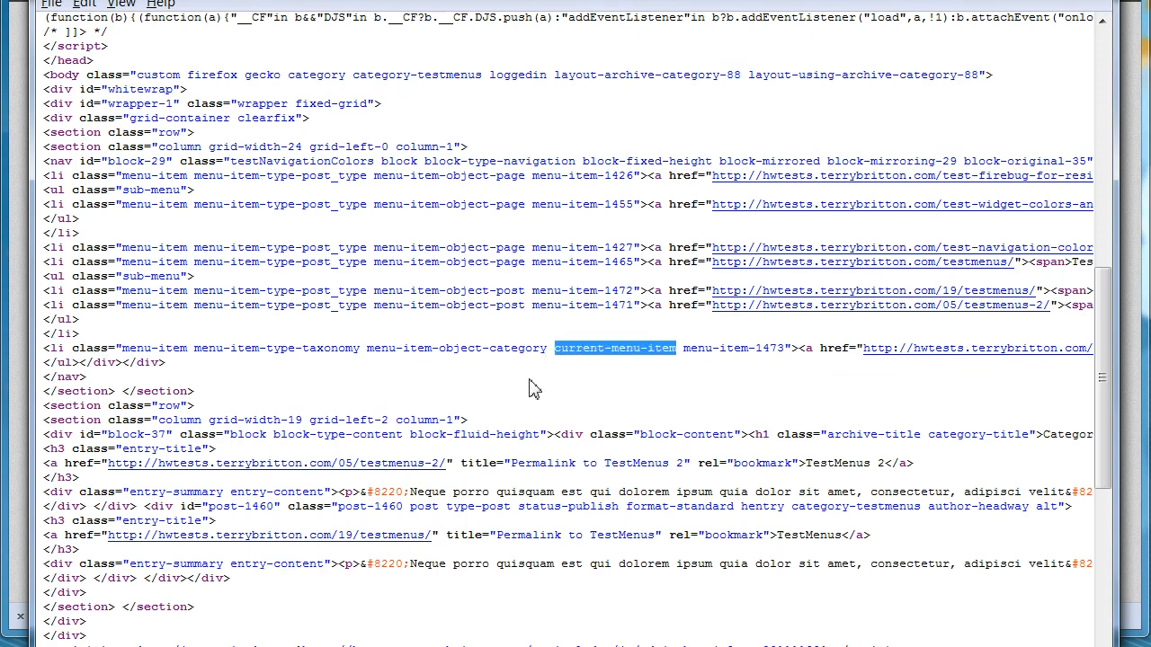
mouse_move(797, 27)
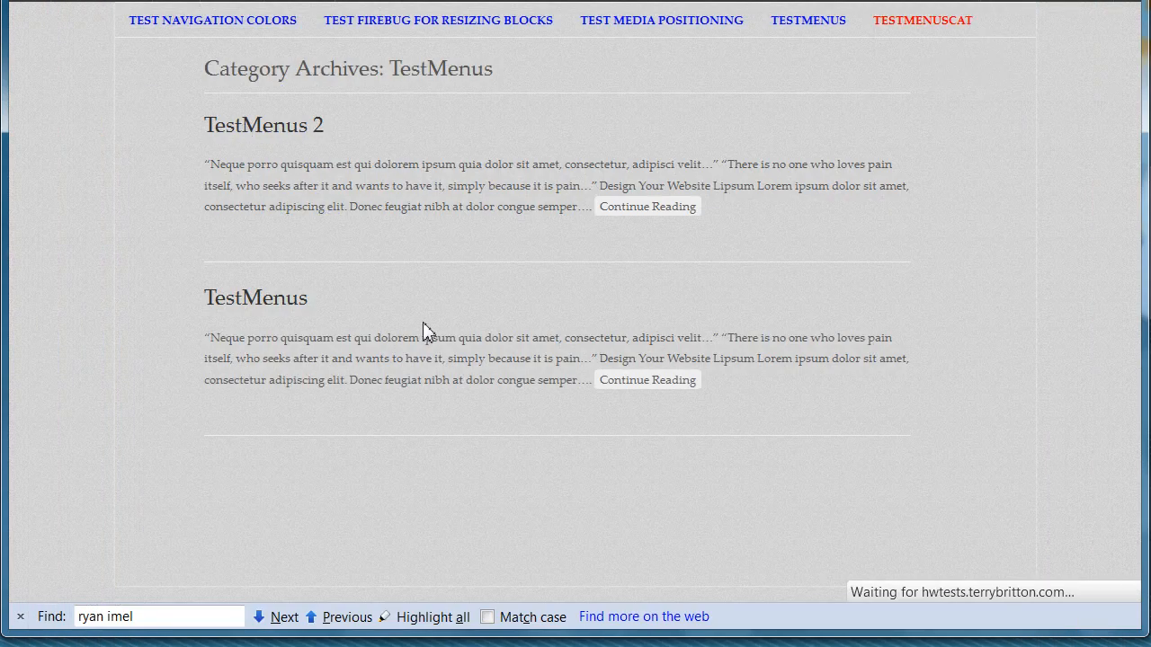
- View the TestMenus 2 post's page source showing current-menu-item on its navigation item
click(647, 206)
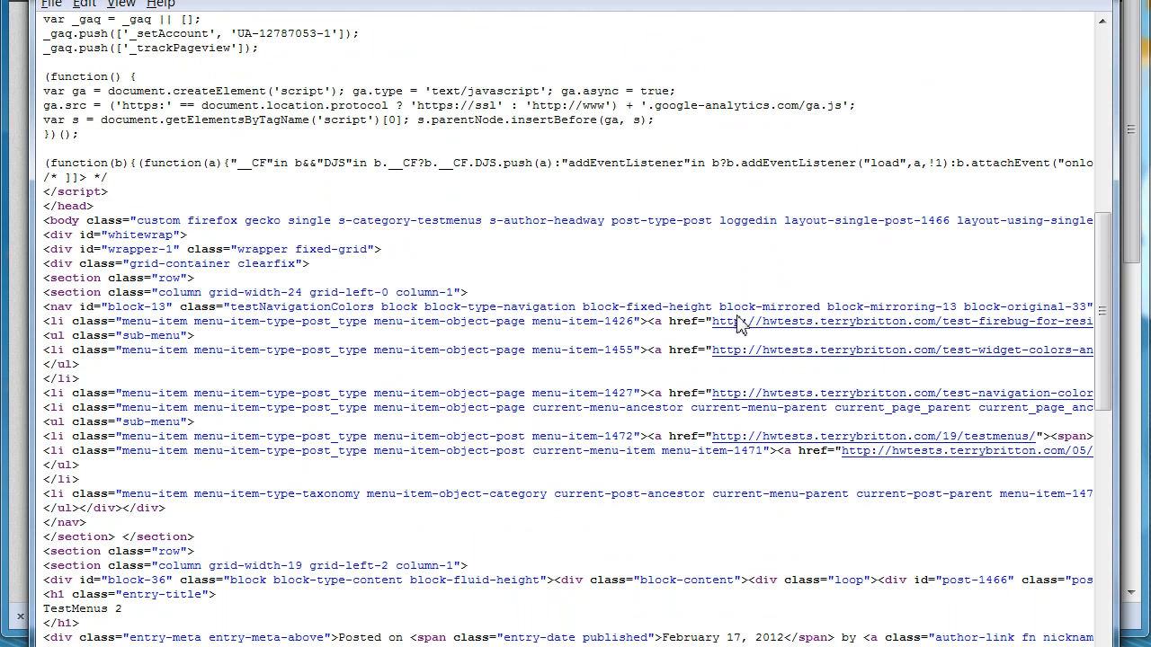
scroll(down, 3)
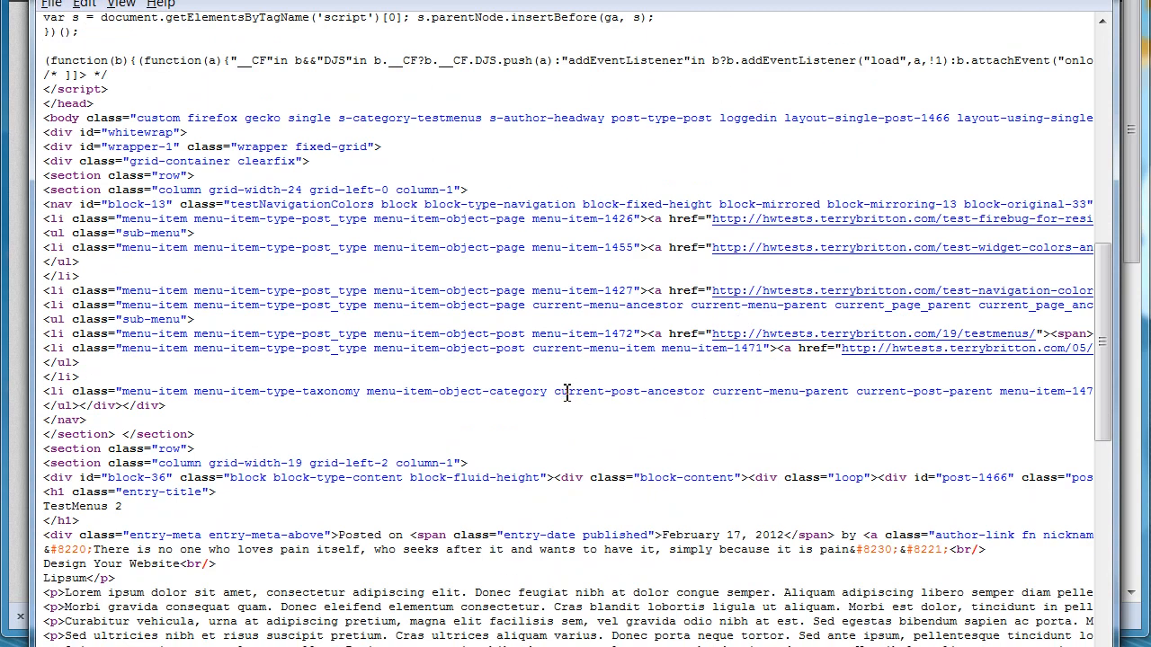